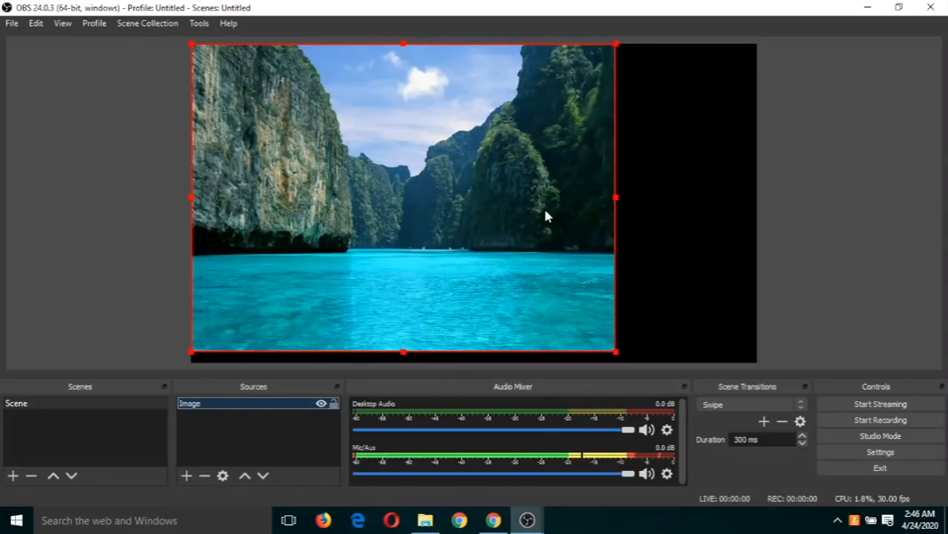
pyautogui.moveTo(460, 176)
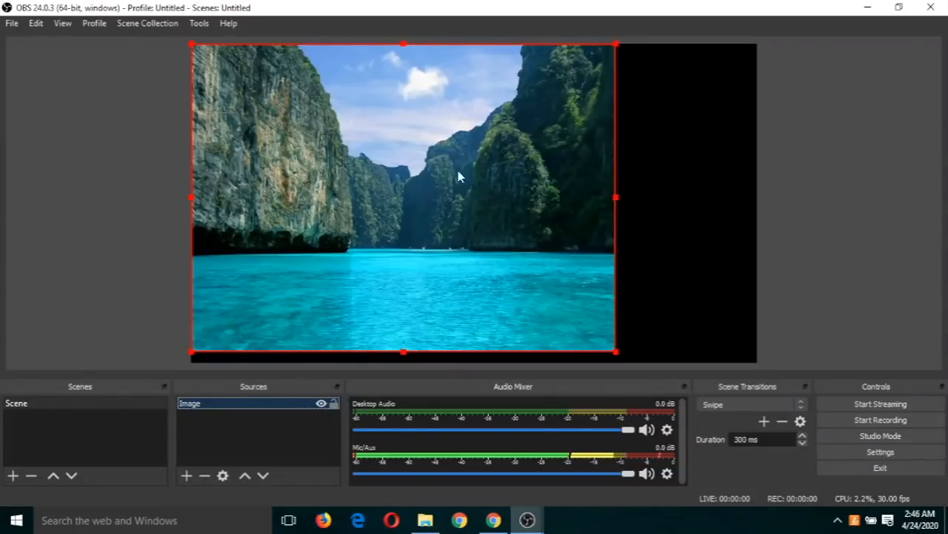
pyautogui.moveTo(501, 230)
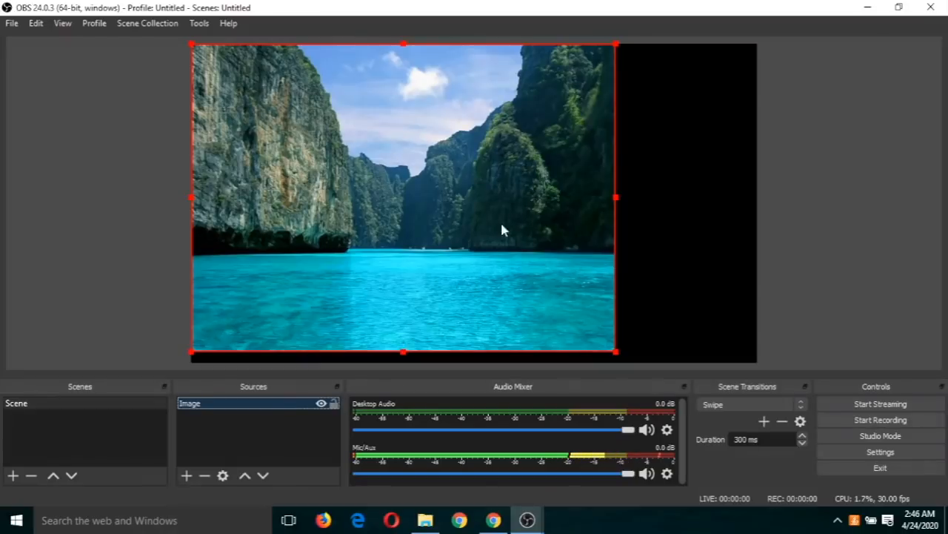
pyautogui.moveTo(495, 260)
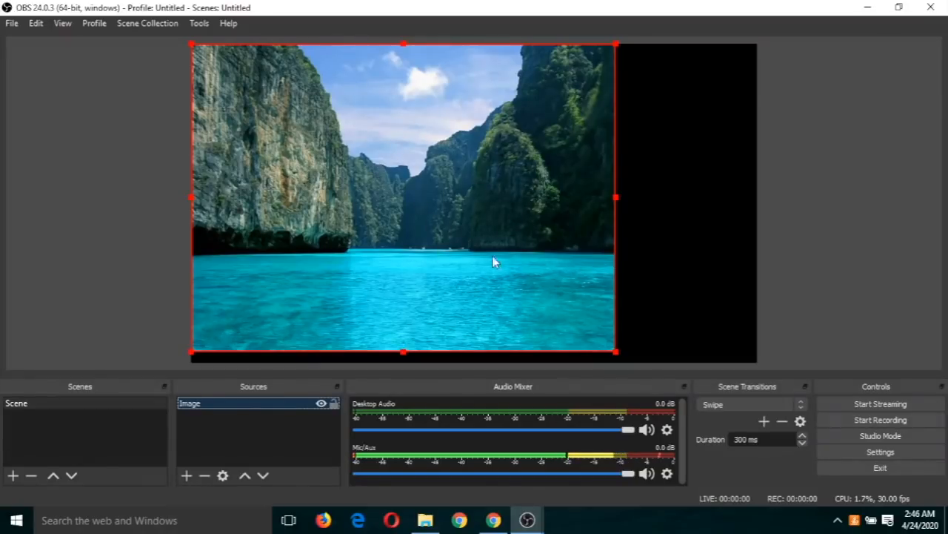
pyautogui.moveTo(685, 178)
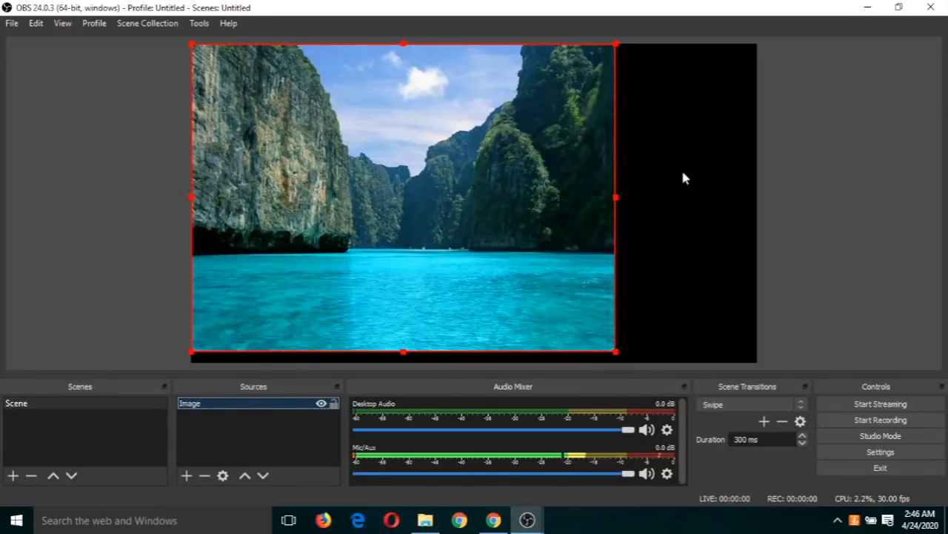
pyautogui.moveTo(675, 139)
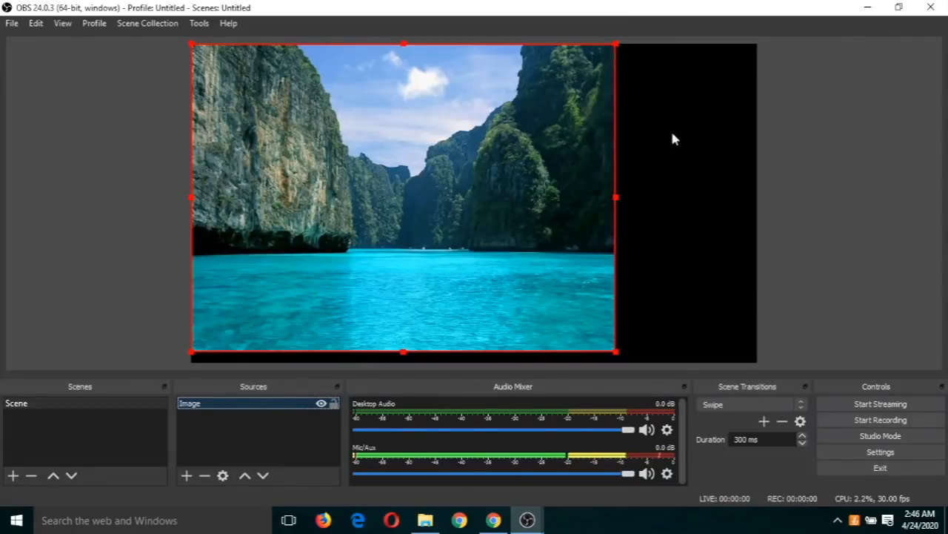
pyautogui.moveTo(558, 214)
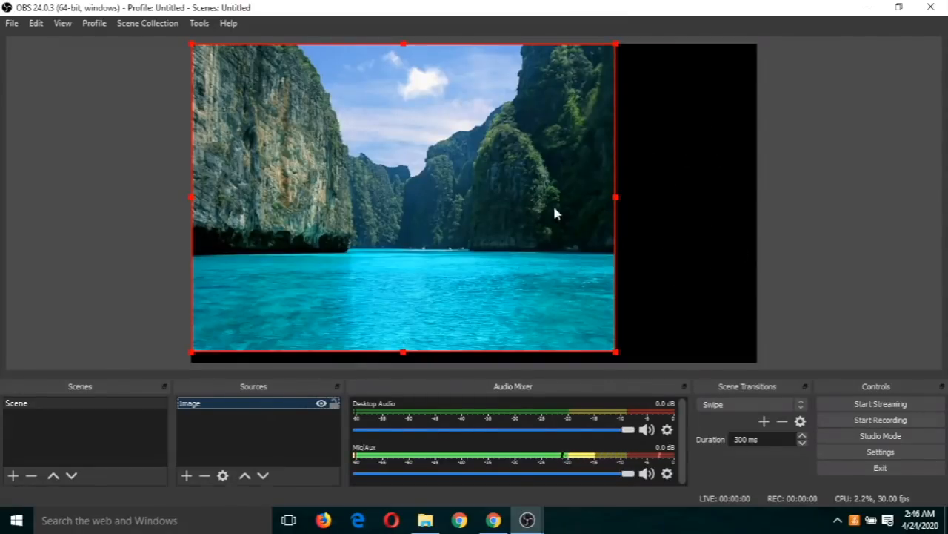
# Stretch the island image source to fill the whole canvas via Transform
pyautogui.rightClick(556, 213)
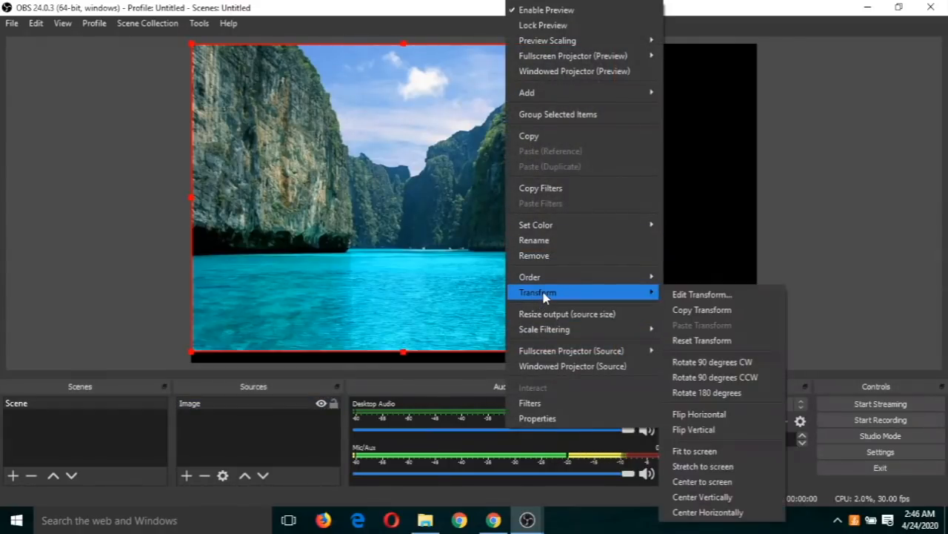
pyautogui.moveTo(703, 465)
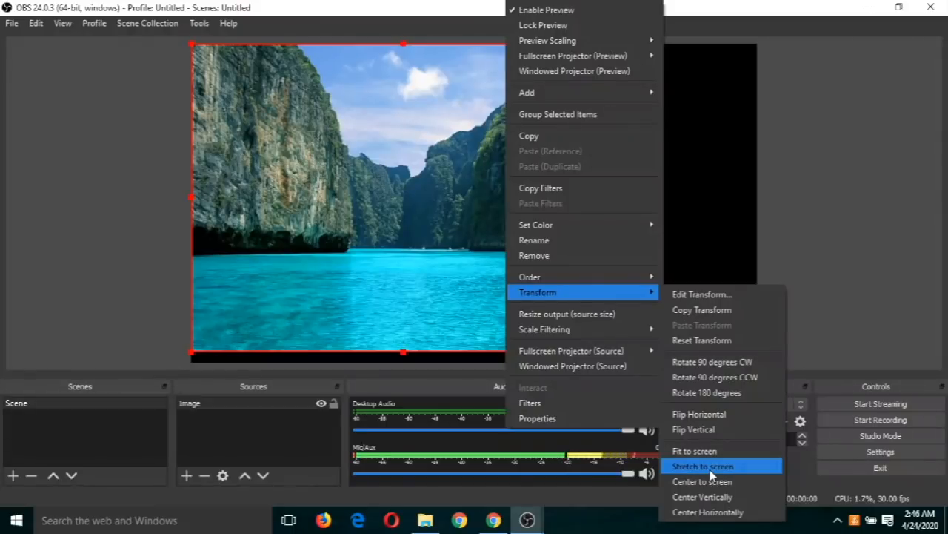
pyautogui.click(703, 465)
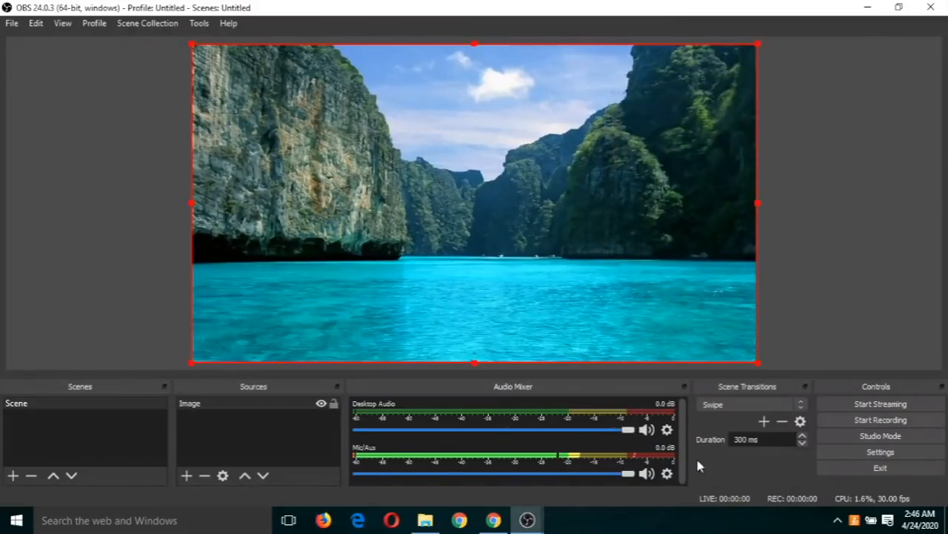
pyautogui.moveTo(585, 280)
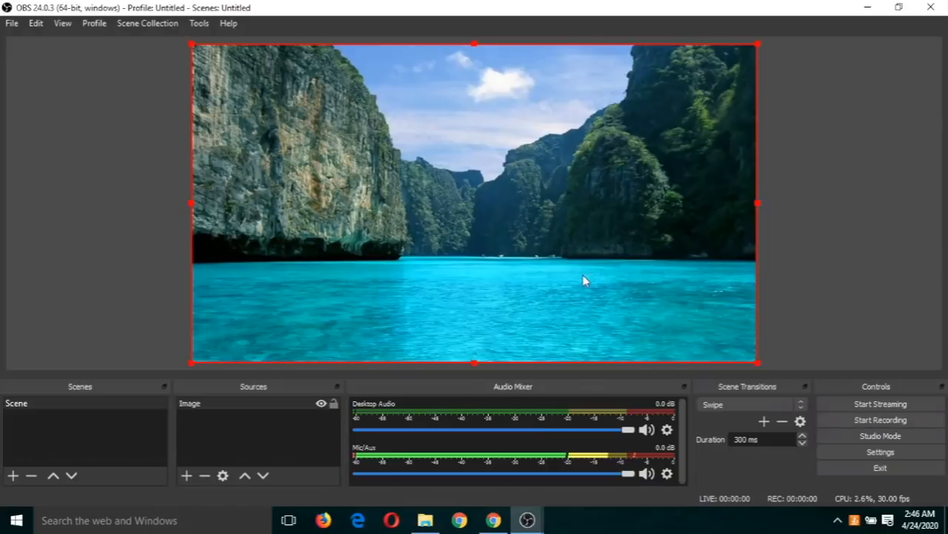
pyautogui.moveTo(655, 138)
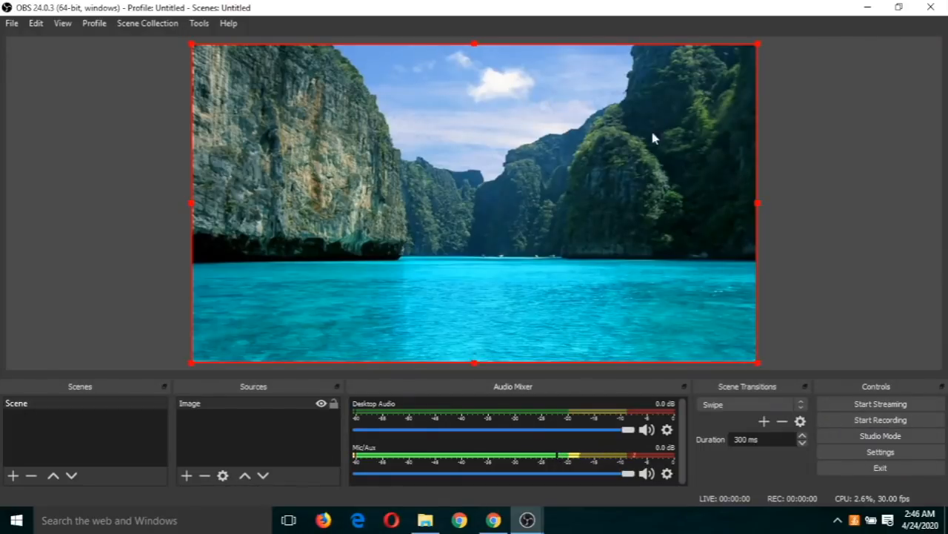
pyautogui.moveTo(699, 148)
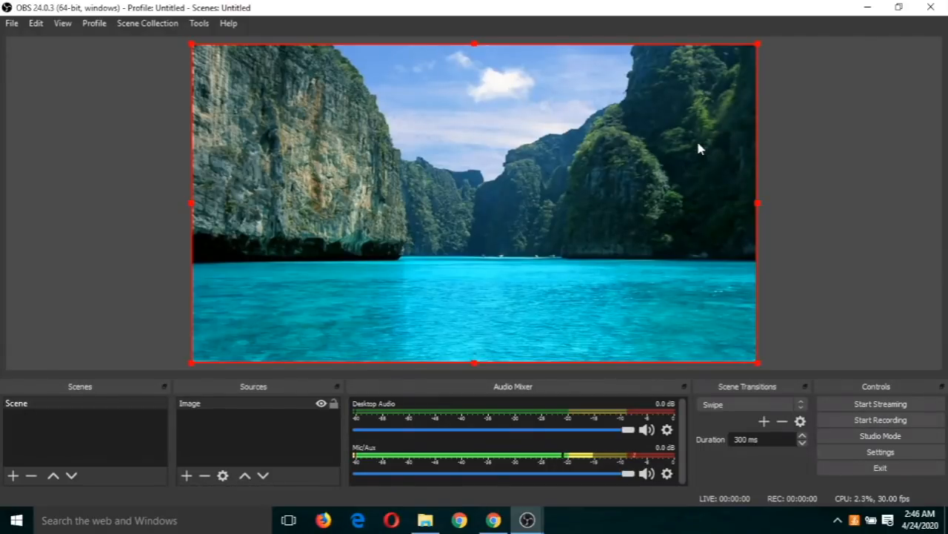
pyautogui.moveTo(333, 360)
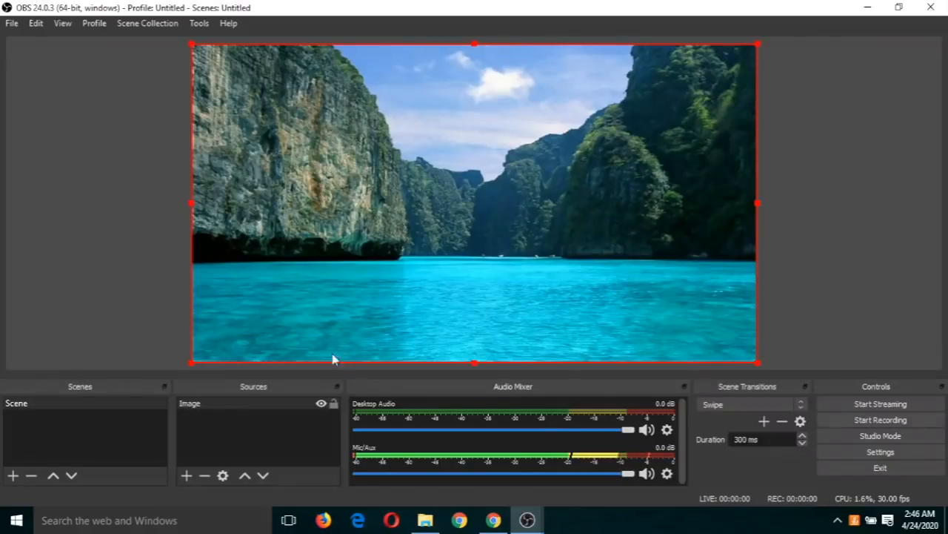
pyautogui.moveTo(186, 474)
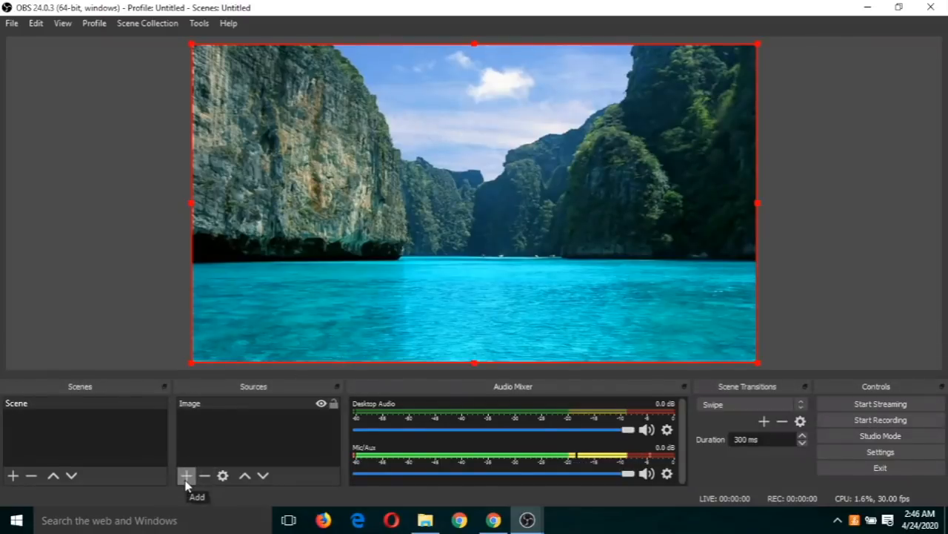
# Add a Text (GDI+) source with the default name to the scene
pyautogui.click(186, 475)
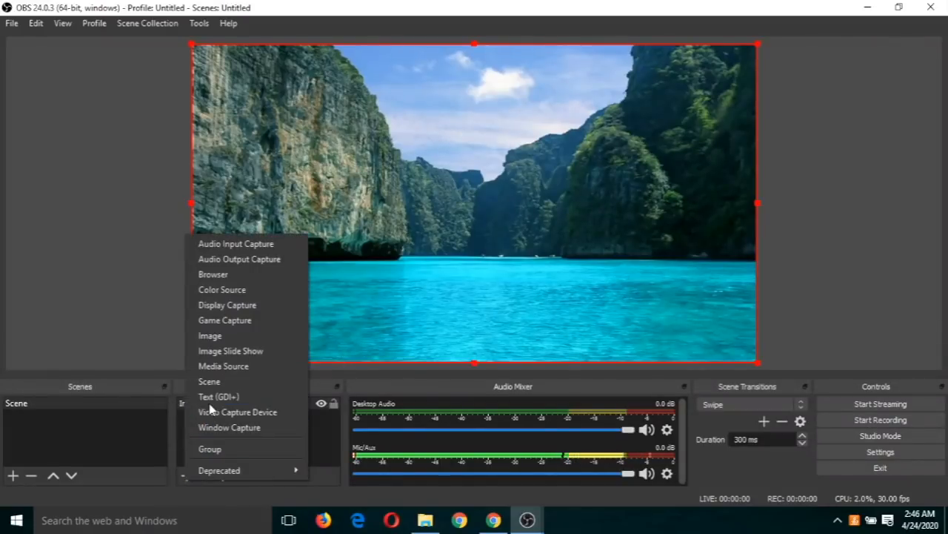
pyautogui.moveTo(219, 397)
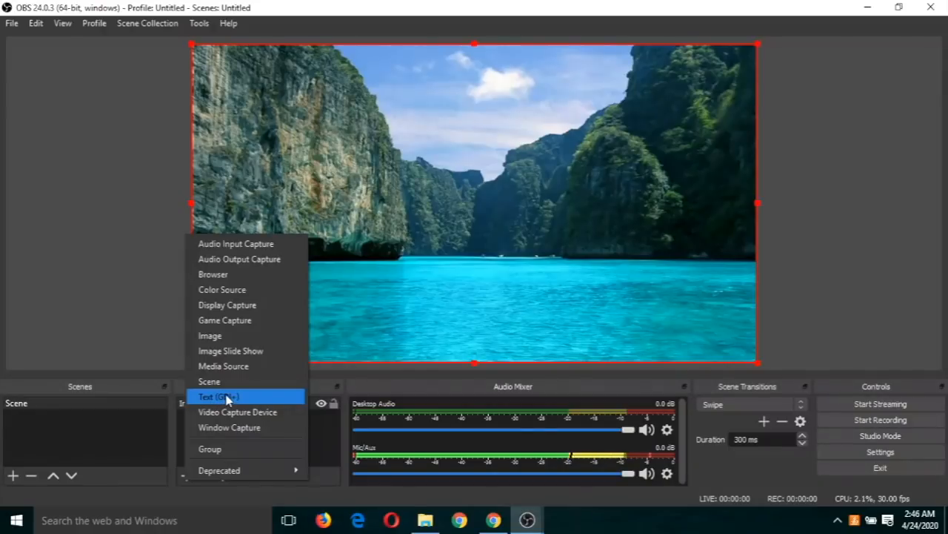
pyautogui.click(218, 397)
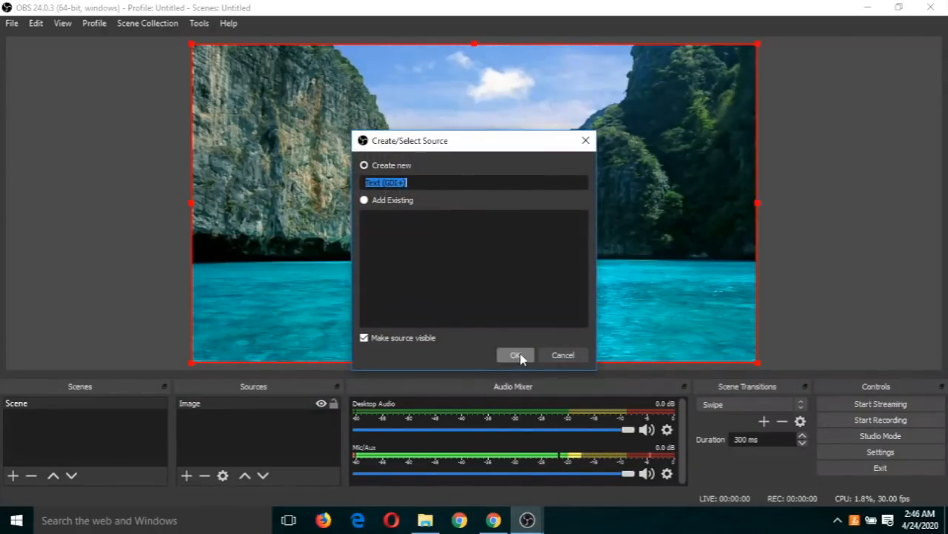
pyautogui.click(516, 355)
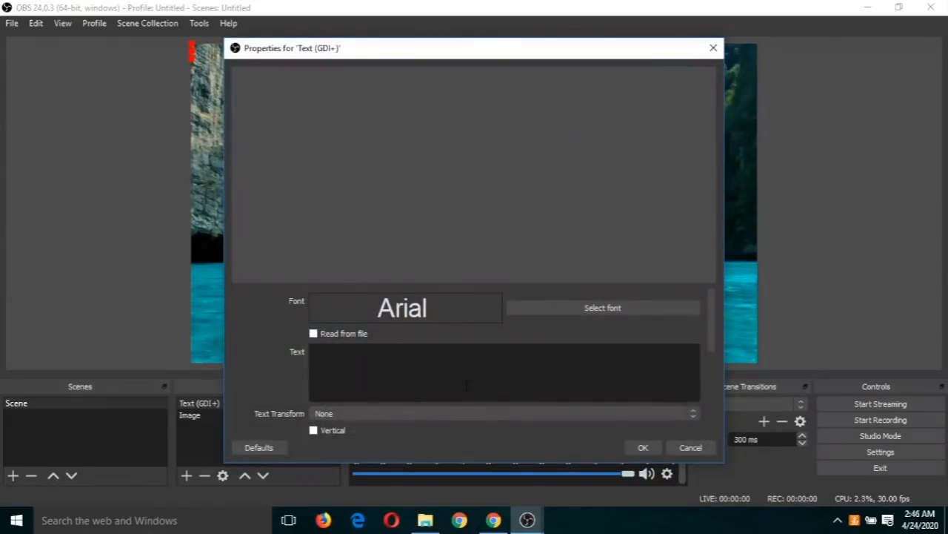
pyautogui.write('Ni')
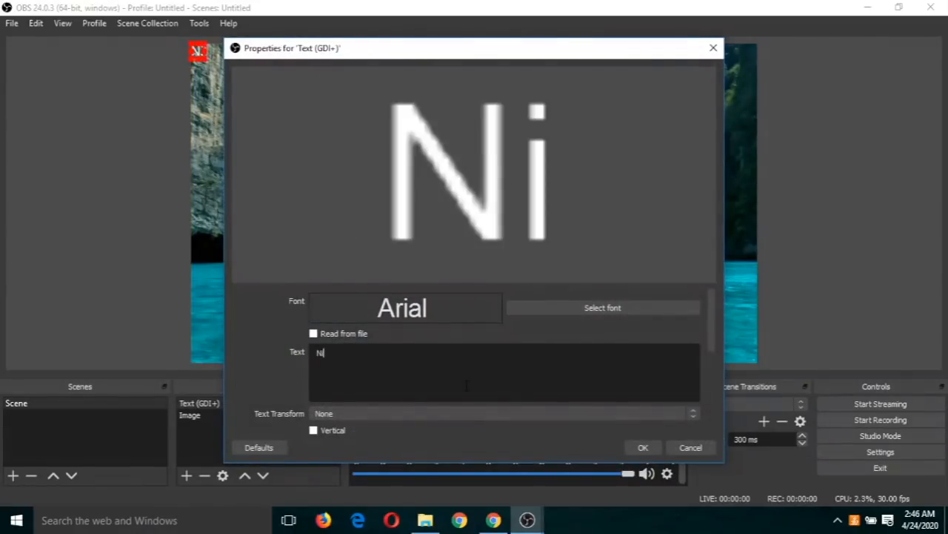
pyautogui.write('khil')
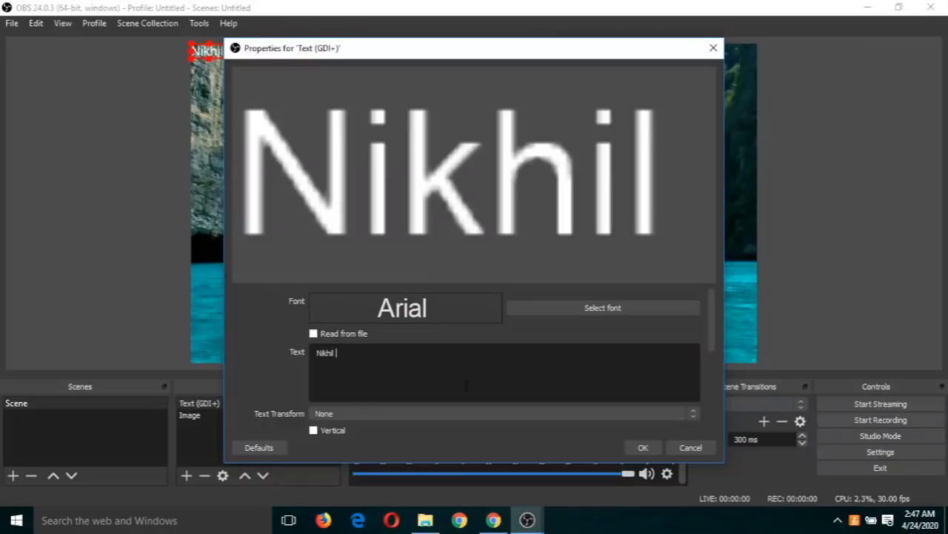
pyautogui.write('Raj')
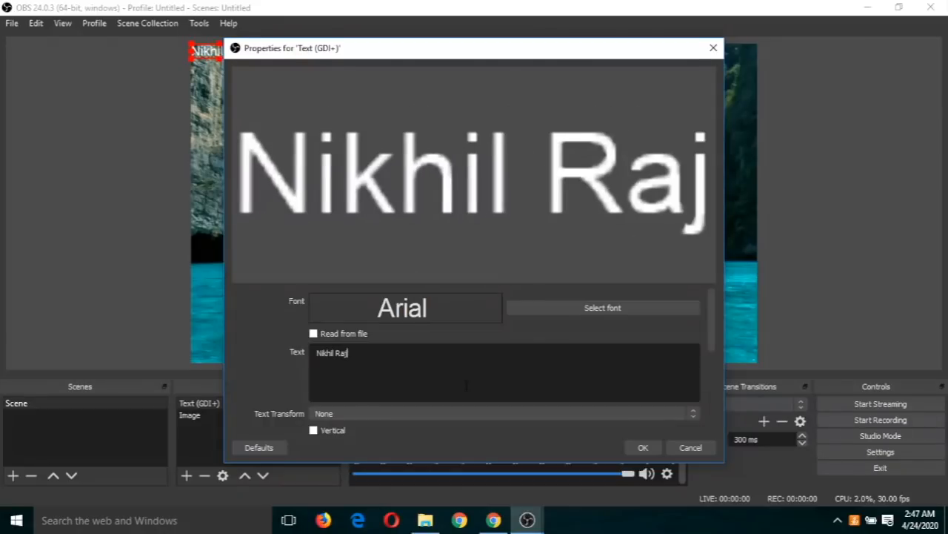
pyautogui.write('put')
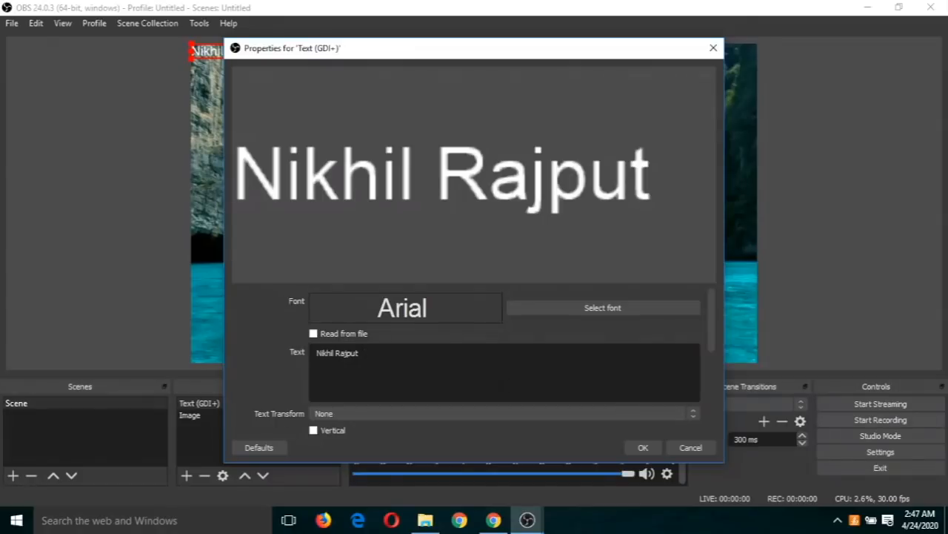
pyautogui.moveTo(601, 307)
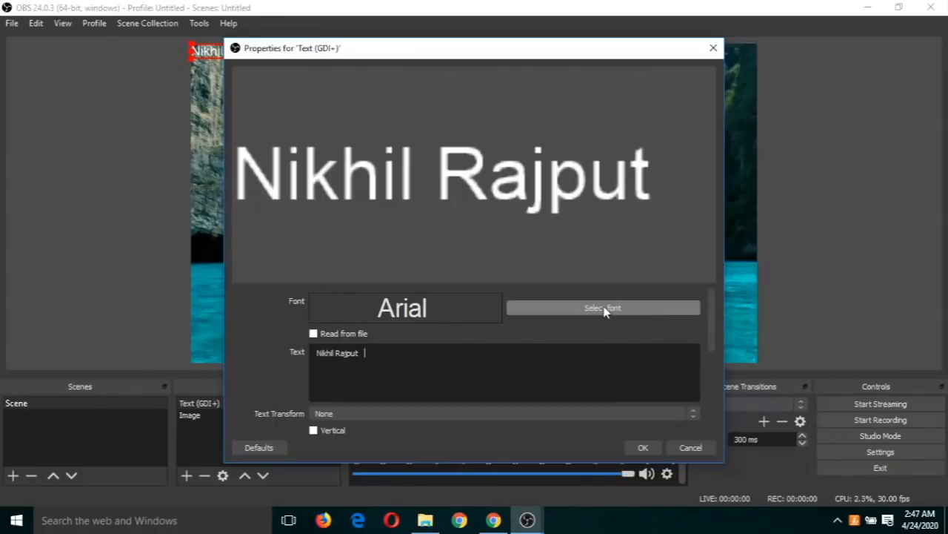
# Set the text font to Arial Bold at size 28
pyautogui.click(601, 307)
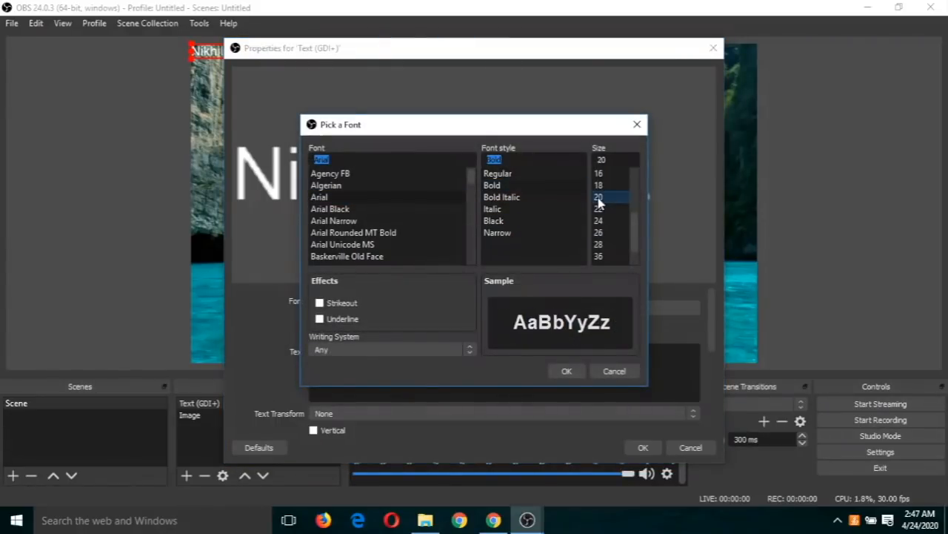
pyautogui.click(598, 219)
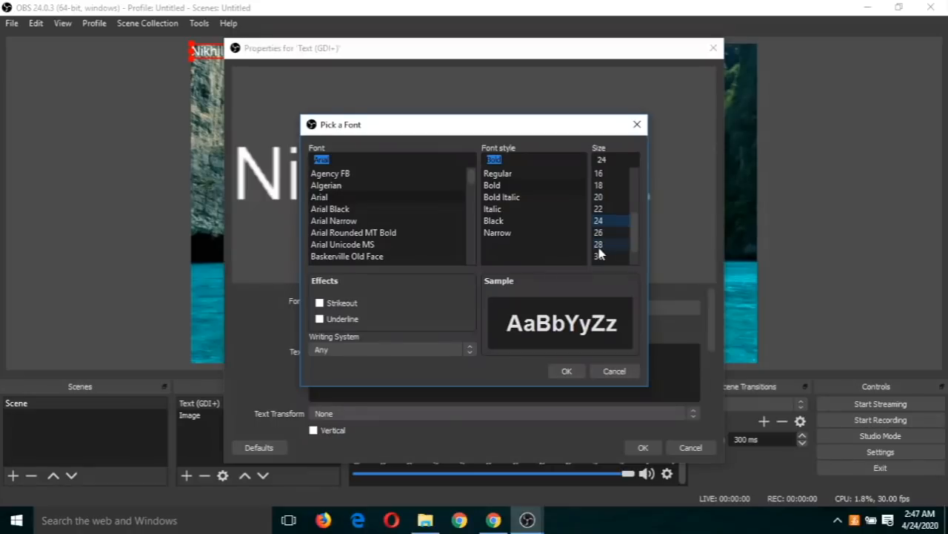
pyautogui.click(599, 243)
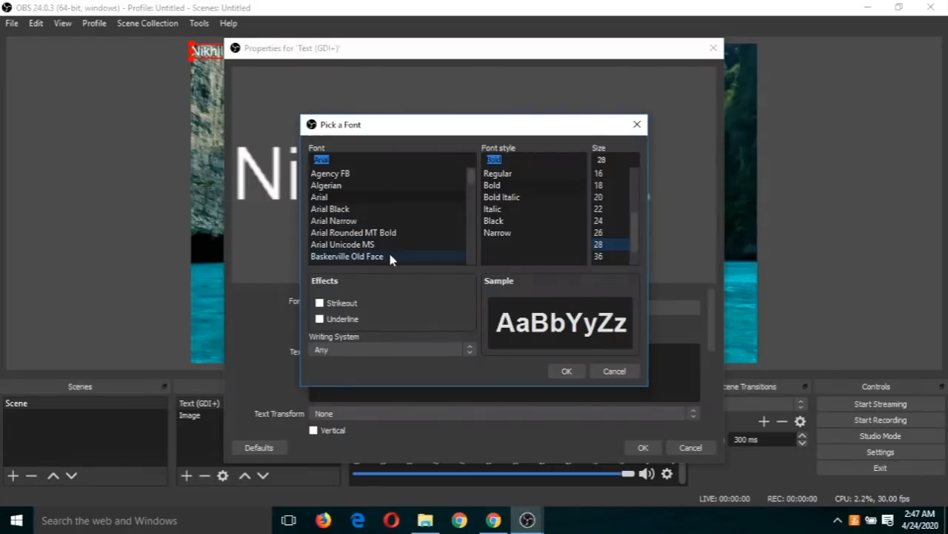
pyautogui.click(566, 370)
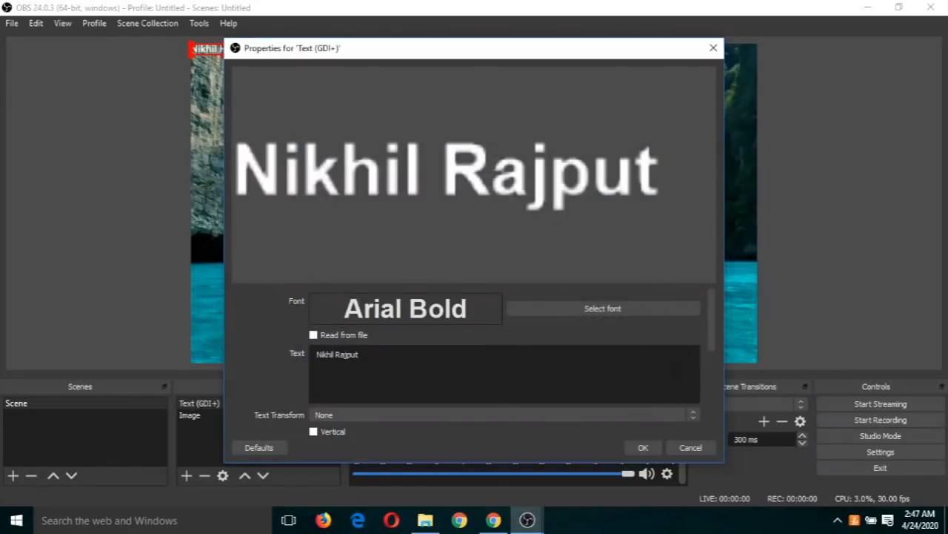
# Set Text Transform to Uppercase and change the text colour to red
pyautogui.scroll(-3)
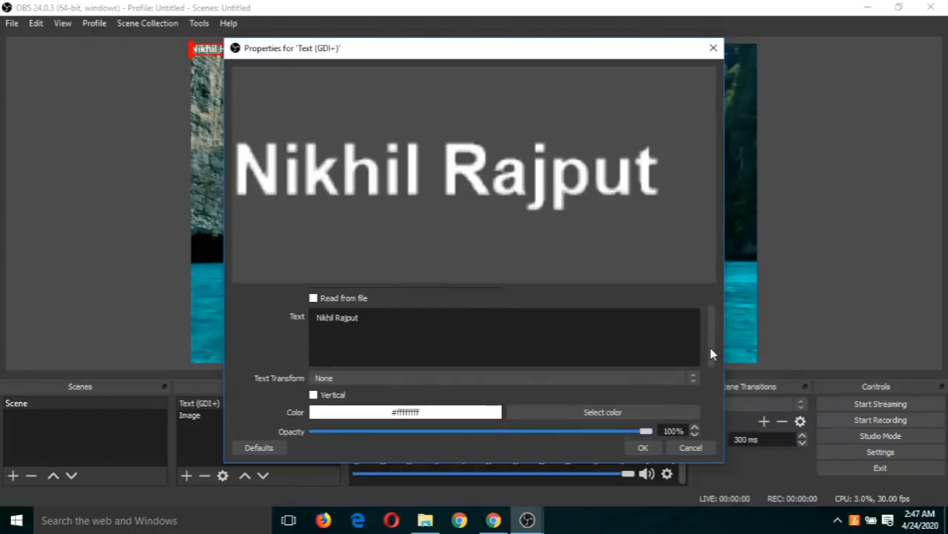
pyautogui.click(693, 365)
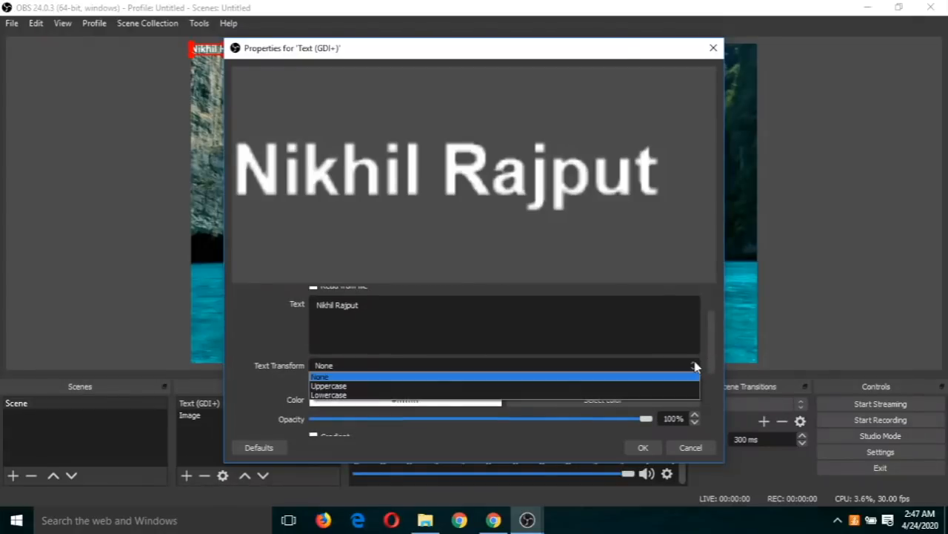
pyautogui.click(329, 385)
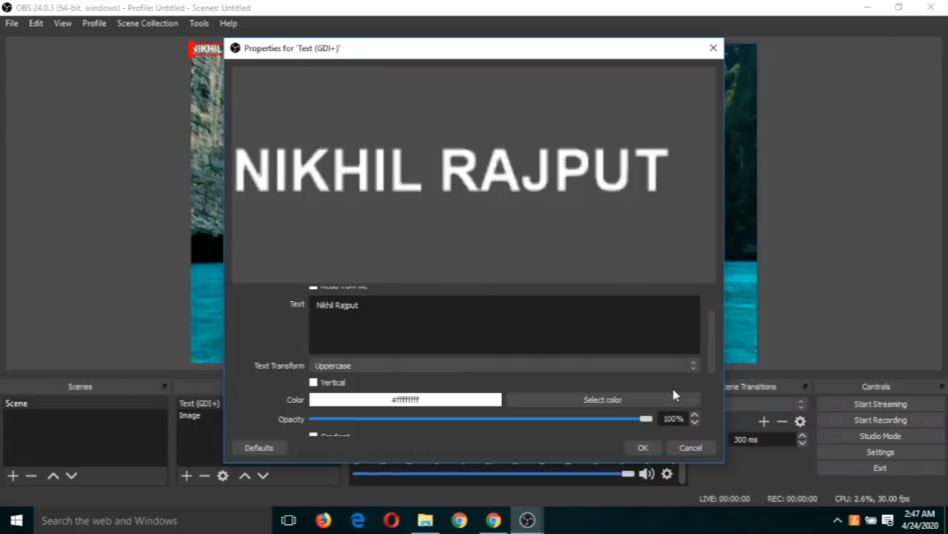
pyautogui.moveTo(714, 347)
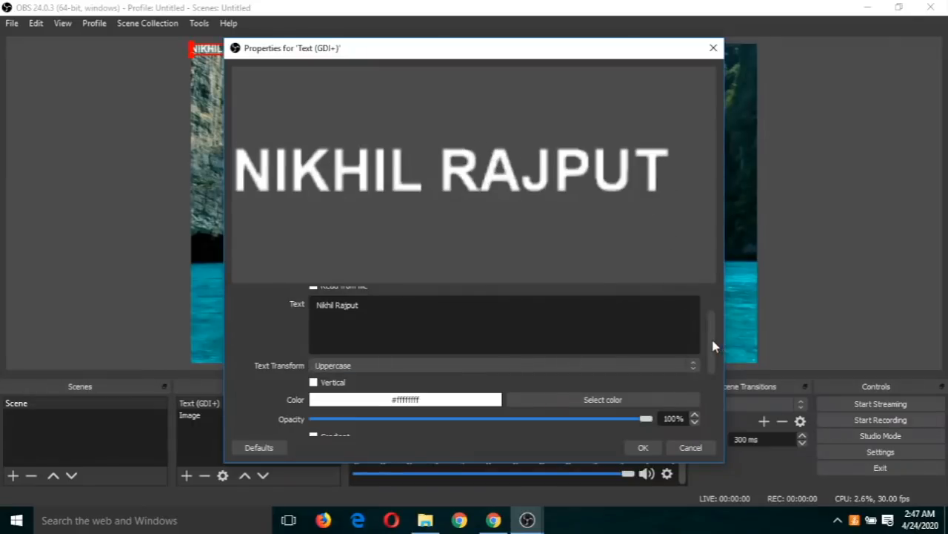
pyautogui.scroll(-3)
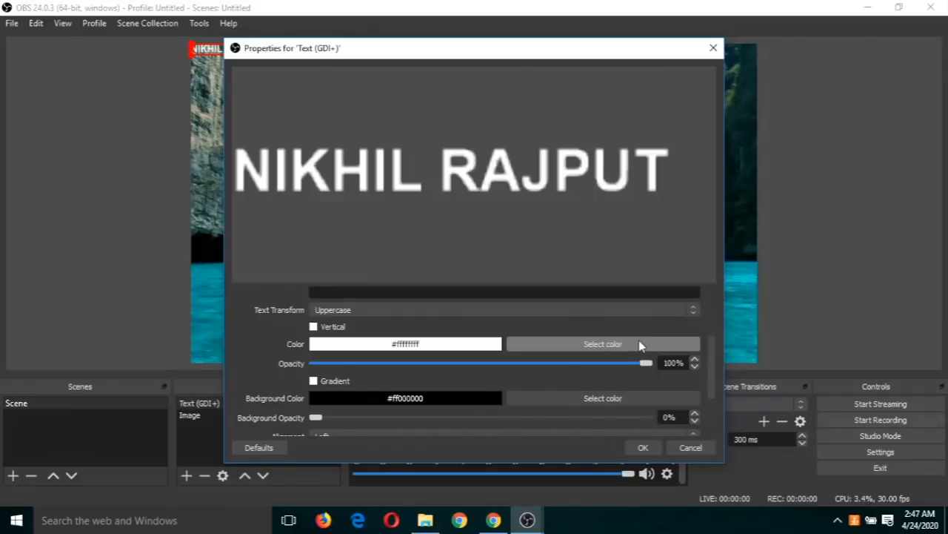
pyautogui.moveTo(670, 350)
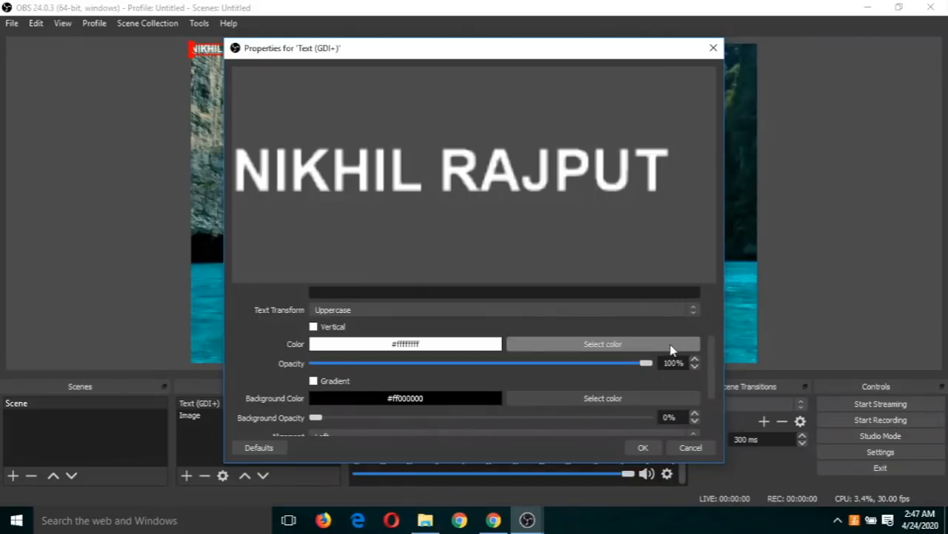
pyautogui.click(602, 344)
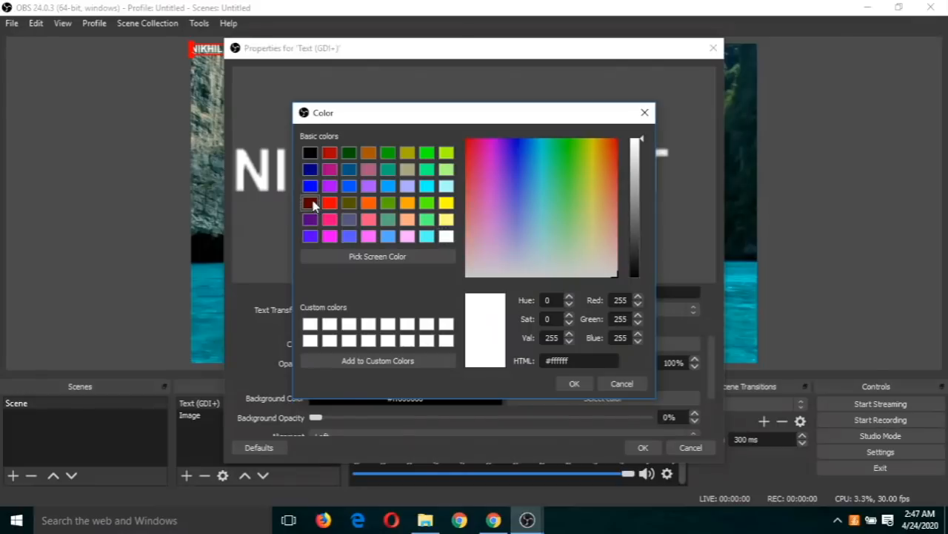
pyautogui.click(575, 382)
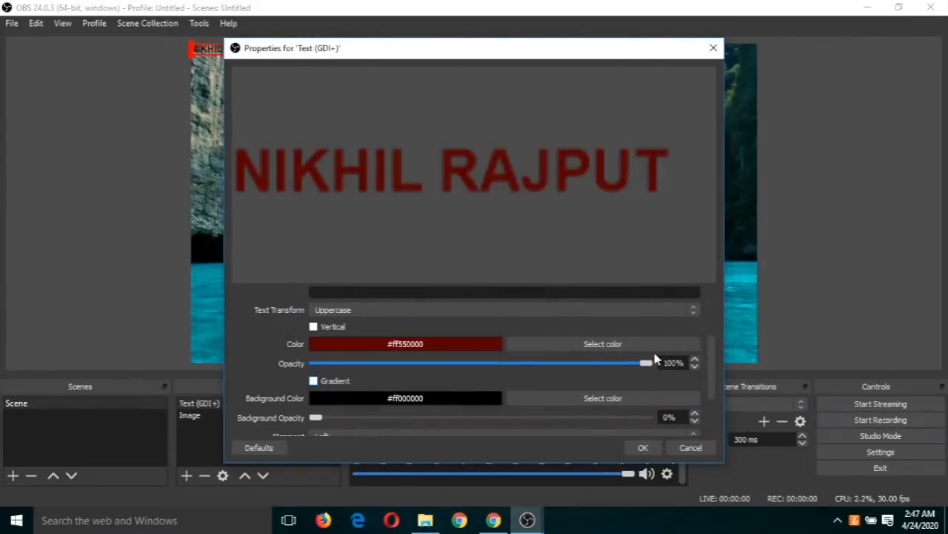
pyautogui.scroll(-3)
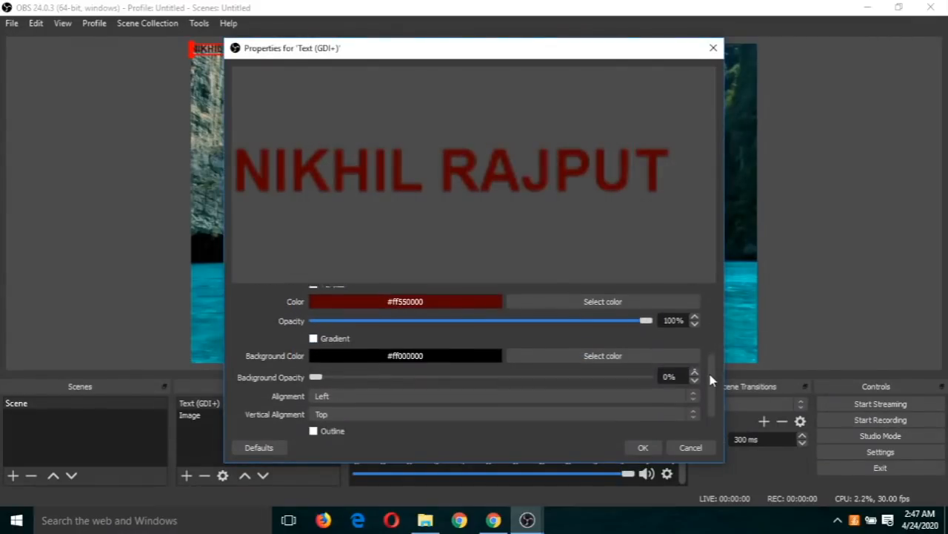
pyautogui.scroll(-3)
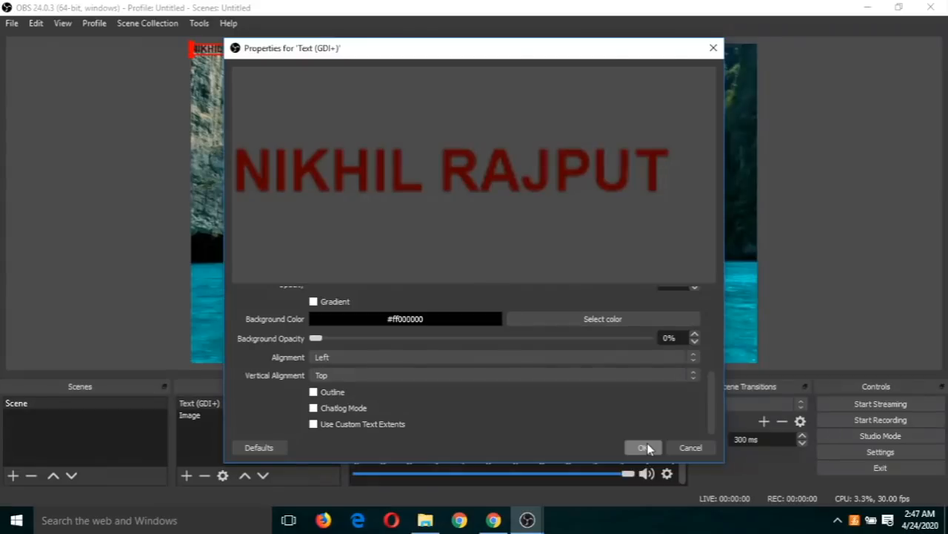
# Apply the text properties and drag the red text to the lower right over the water
pyautogui.click(643, 448)
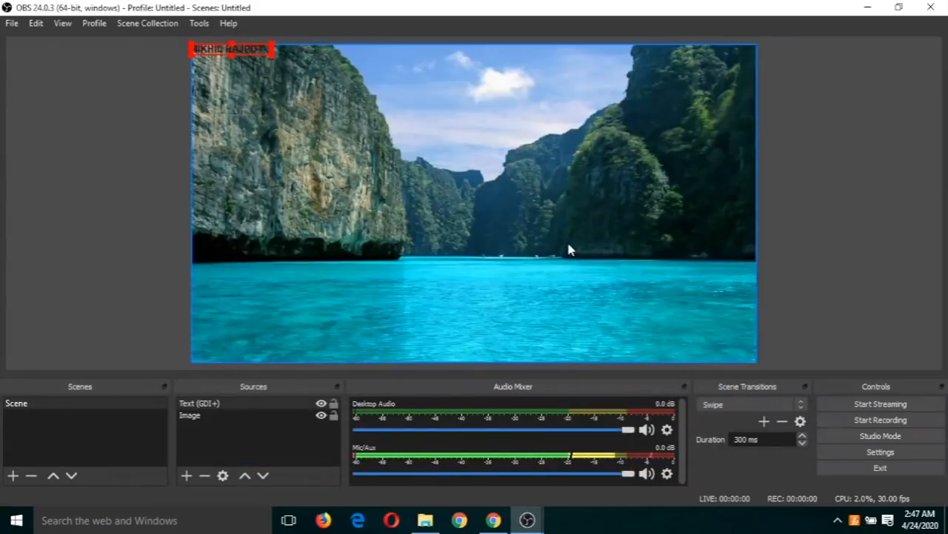
pyautogui.moveTo(468, 261)
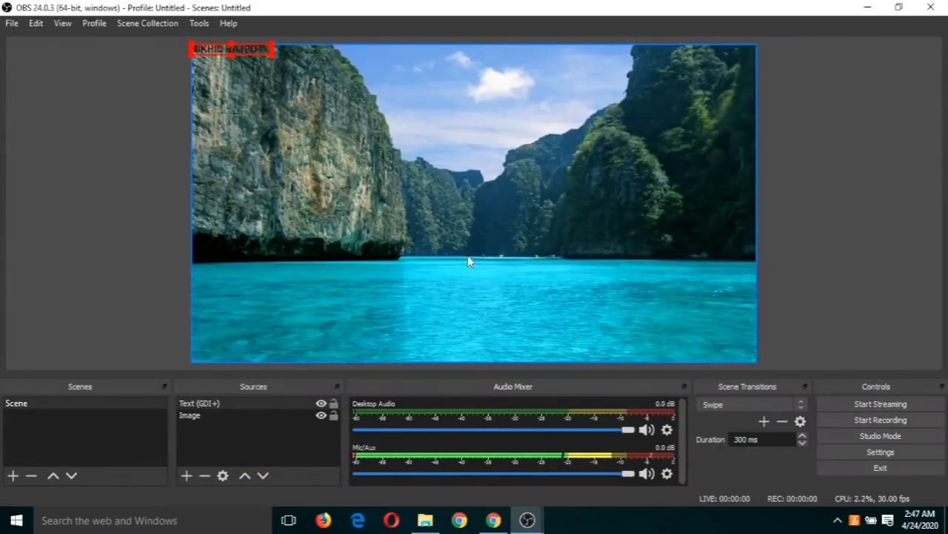
pyautogui.moveTo(423, 229)
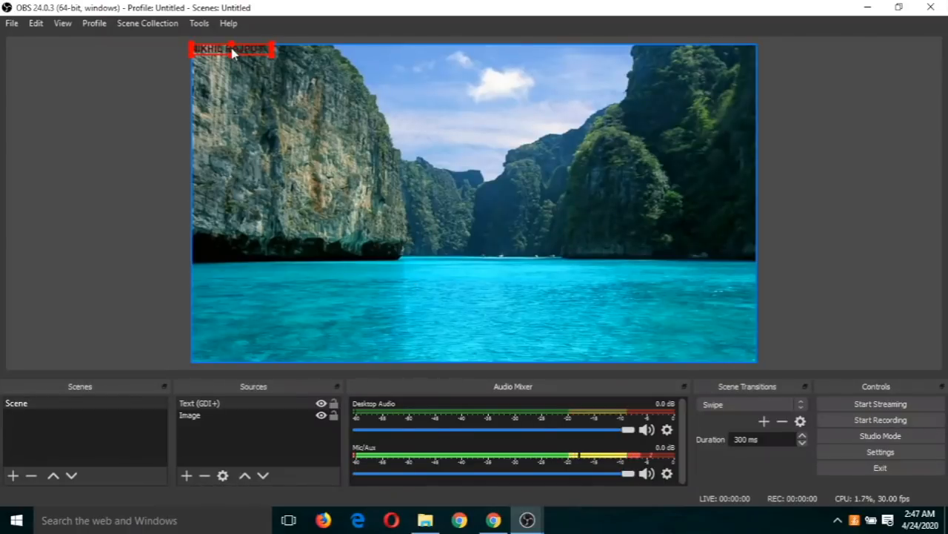
pyautogui.moveTo(232, 47); pyautogui.dragTo(462, 304)
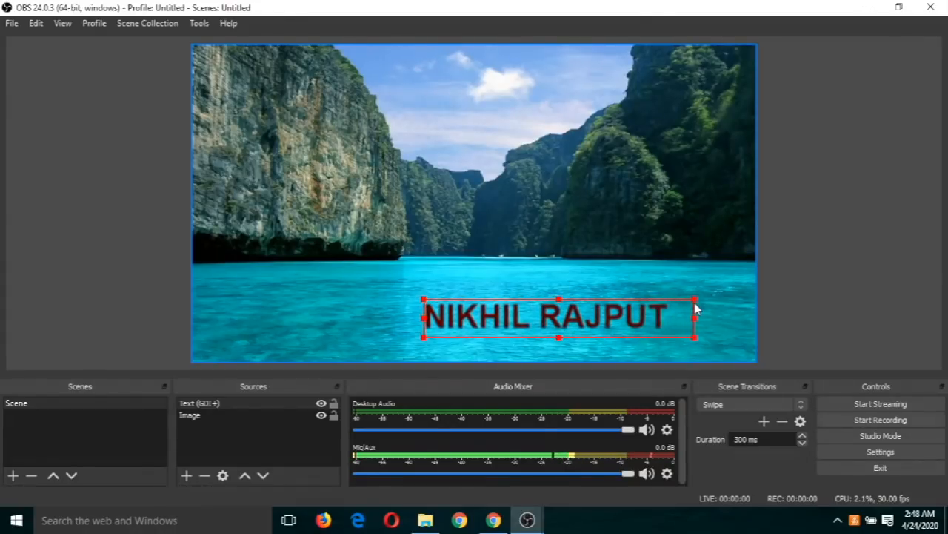
pyautogui.moveTo(744, 329)
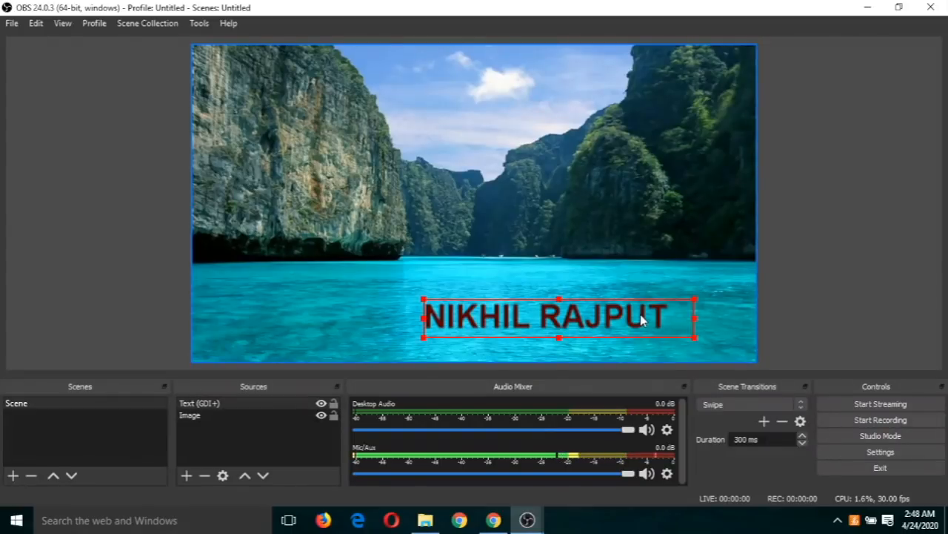
# Open the Filters window for the Text (GDI+) source and move it fully on screen
pyautogui.rightClick(640, 319)
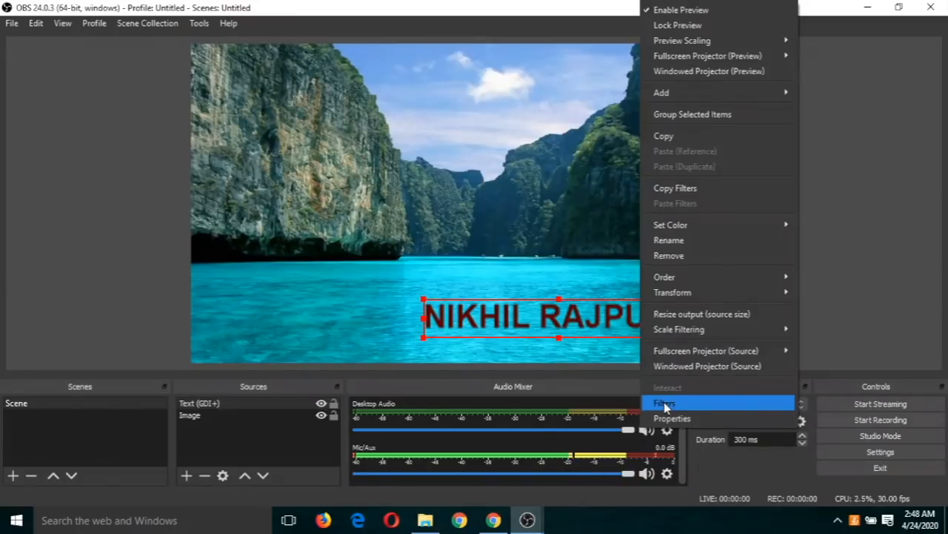
pyautogui.moveTo(586, 326)
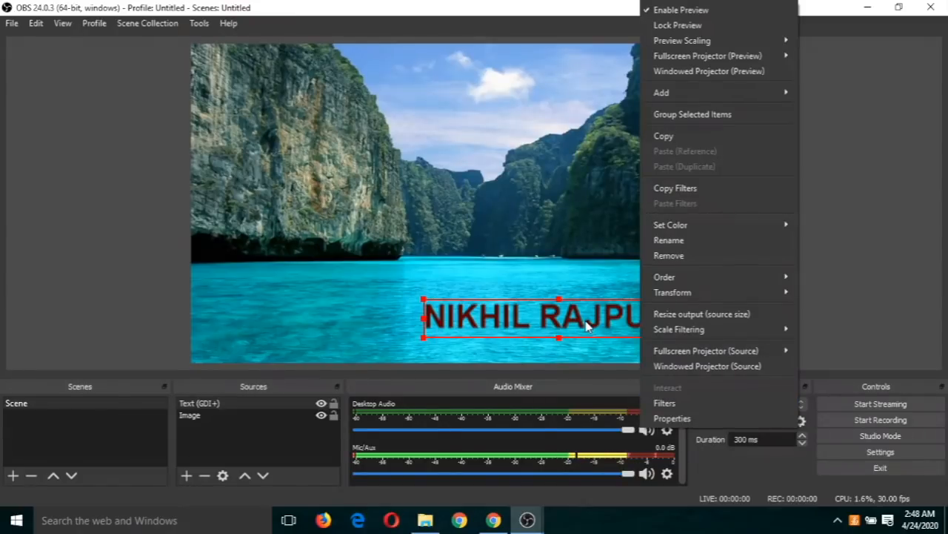
pyautogui.moveTo(664, 403)
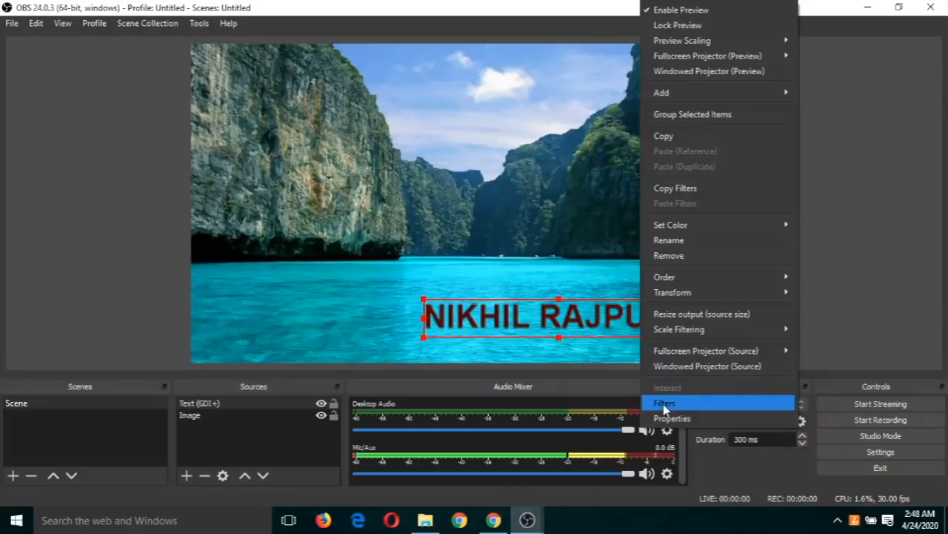
pyautogui.click(664, 403)
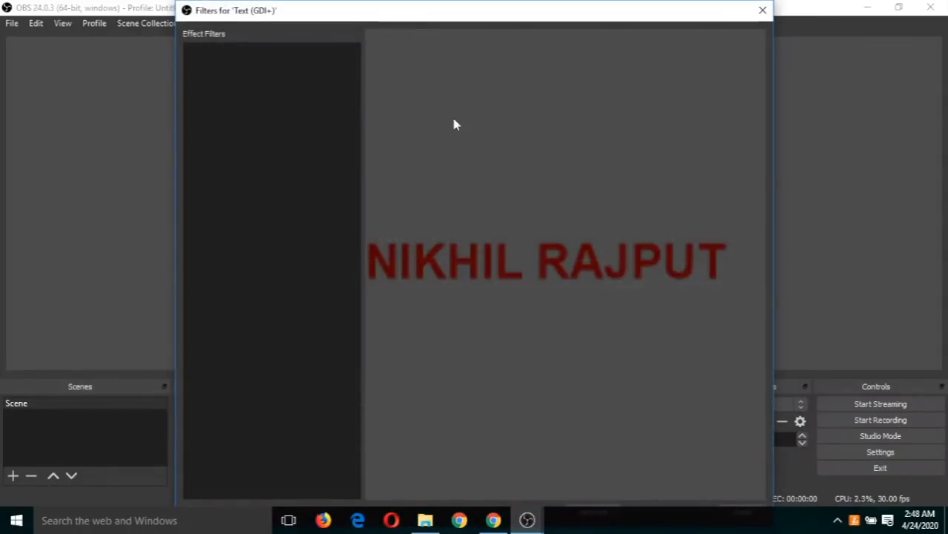
pyautogui.moveTo(482, 41)
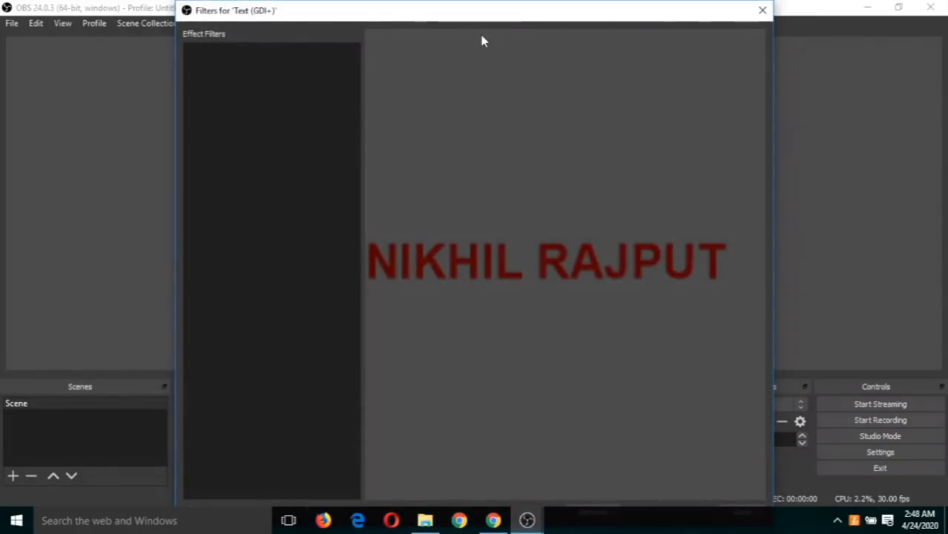
pyautogui.moveTo(482, 11); pyautogui.dragTo(489, 44)
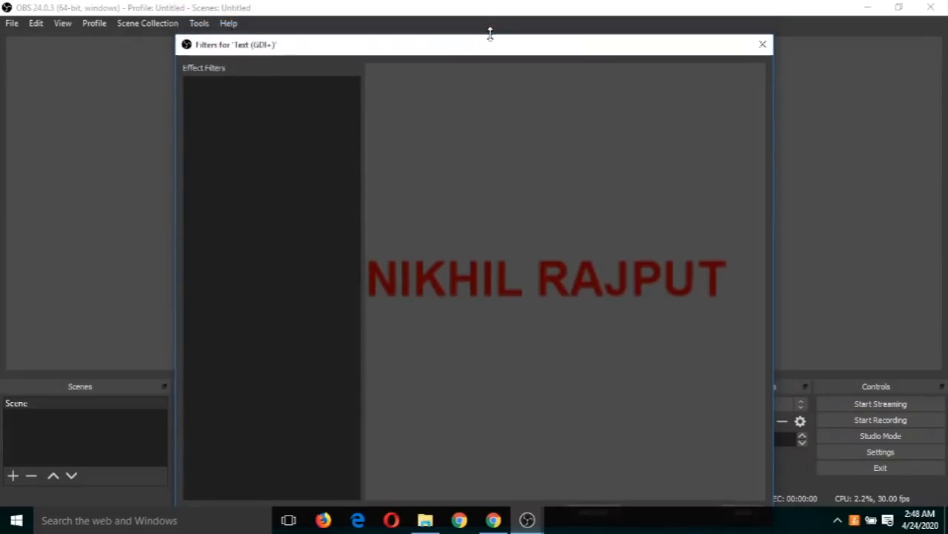
pyautogui.moveTo(489, 44); pyautogui.dragTo(489, 24)
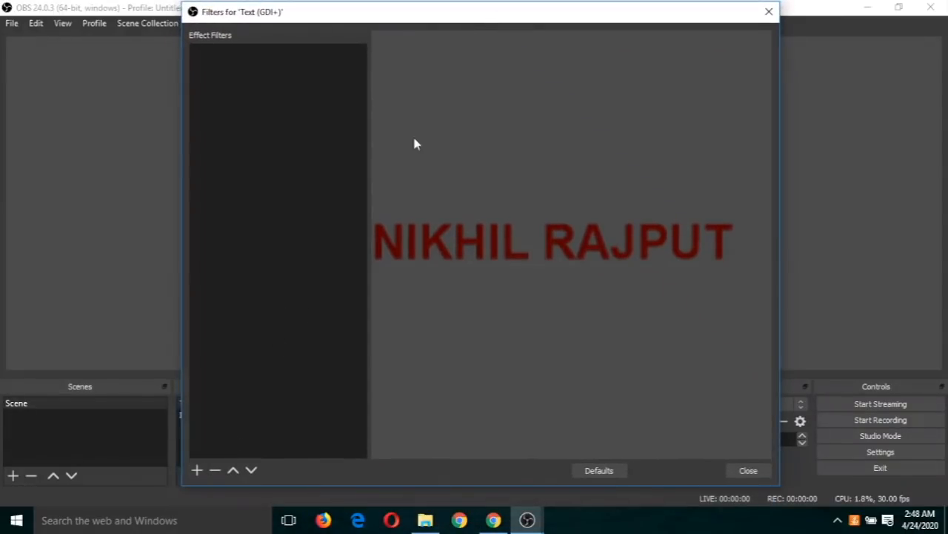
pyautogui.moveTo(225, 470)
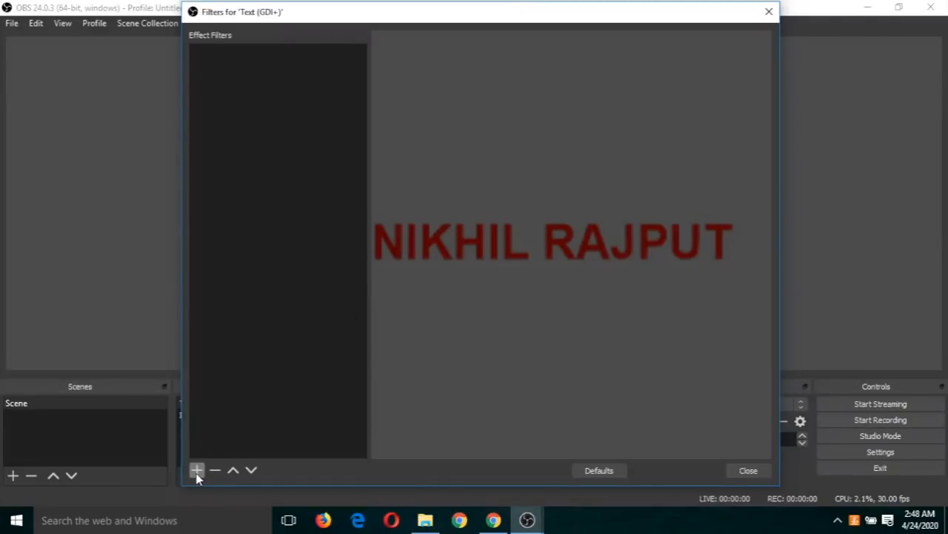
# Add a Scroll effect filter to the text source with its default name
pyautogui.click(195, 470)
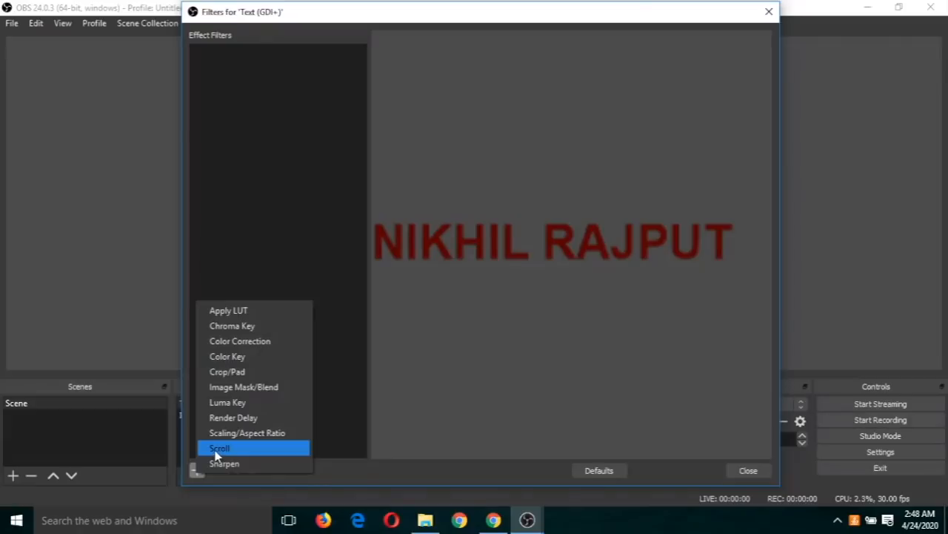
pyautogui.click(219, 447)
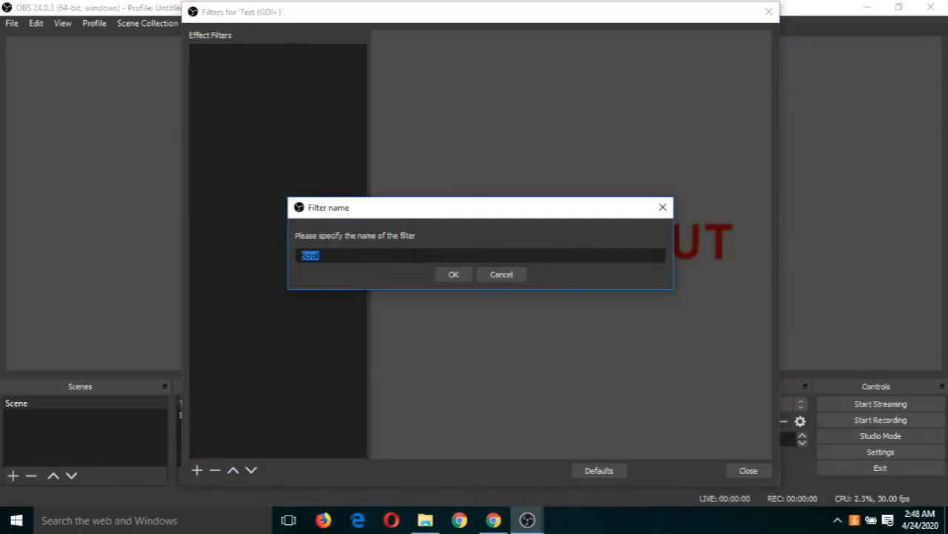
pyautogui.click(453, 274)
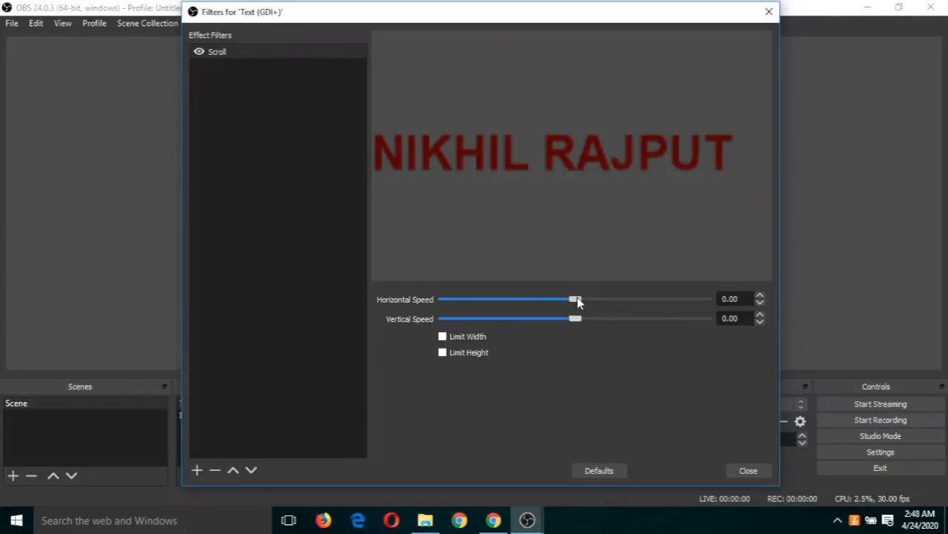
# Adjust the Horizontal Speed slider both ways and settle on a speed of 31
pyautogui.moveTo(576, 299); pyautogui.dragTo(581, 299)
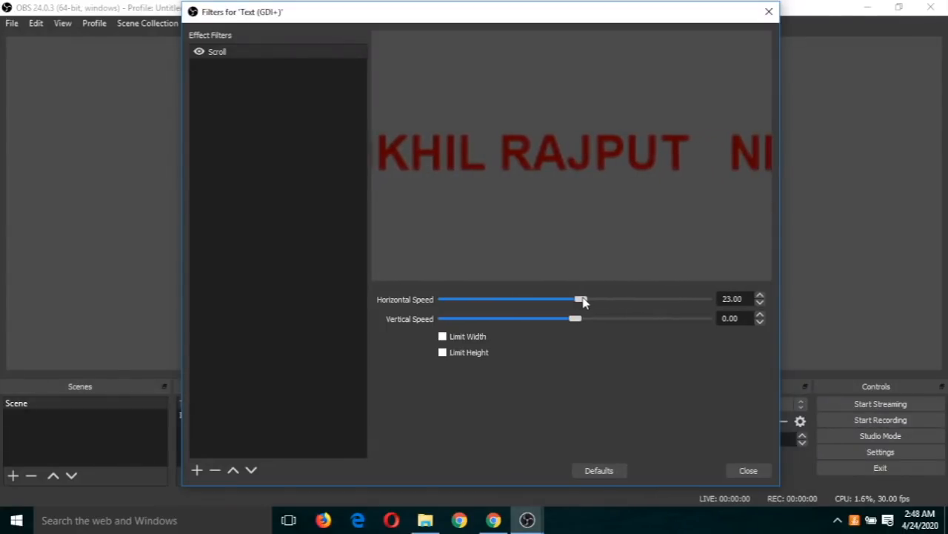
pyautogui.moveTo(581, 299); pyautogui.dragTo(595, 300)
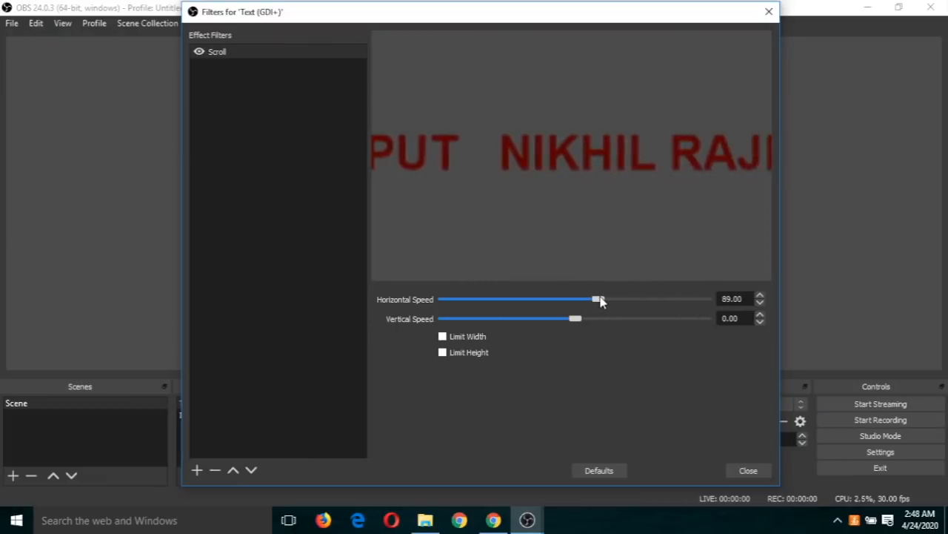
pyautogui.moveTo(596, 299); pyautogui.dragTo(605, 299)
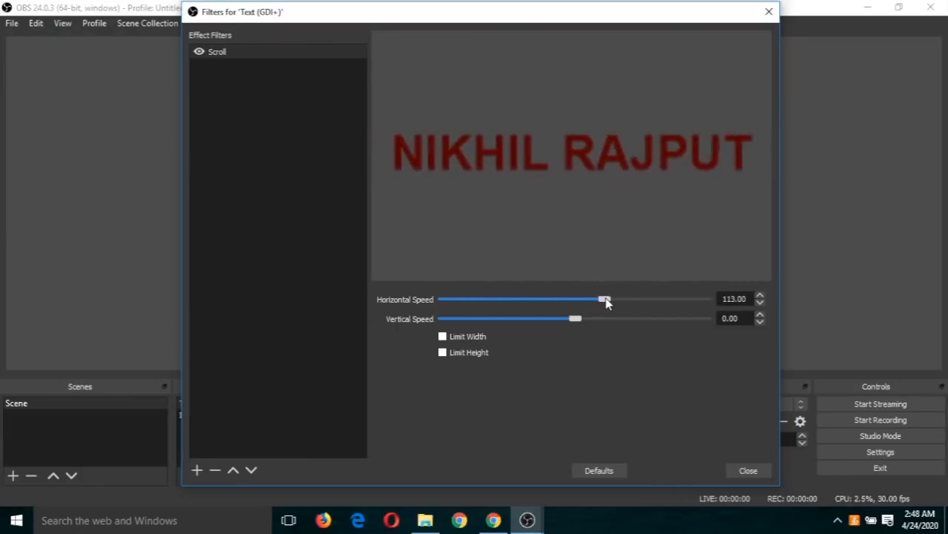
pyautogui.moveTo(604, 299); pyautogui.dragTo(593, 300)
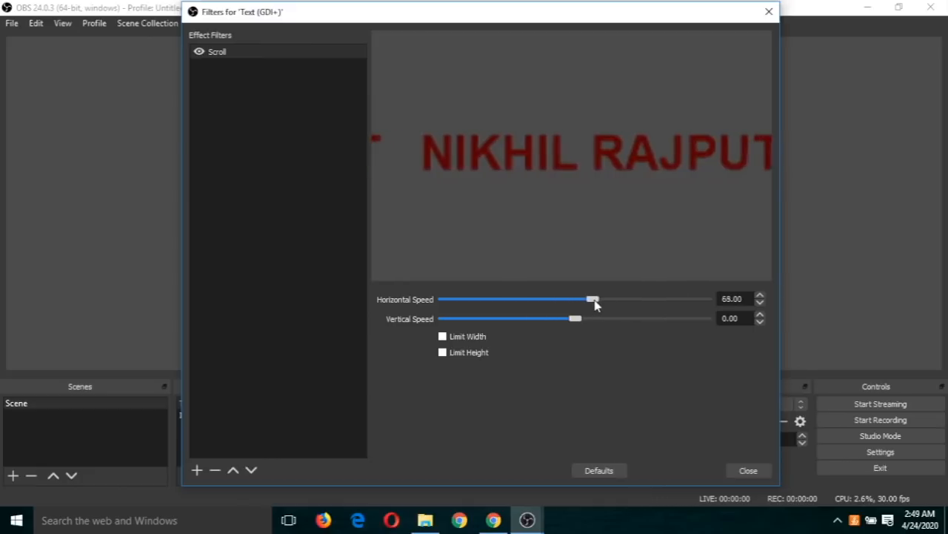
pyautogui.moveTo(592, 300); pyautogui.dragTo(569, 299)
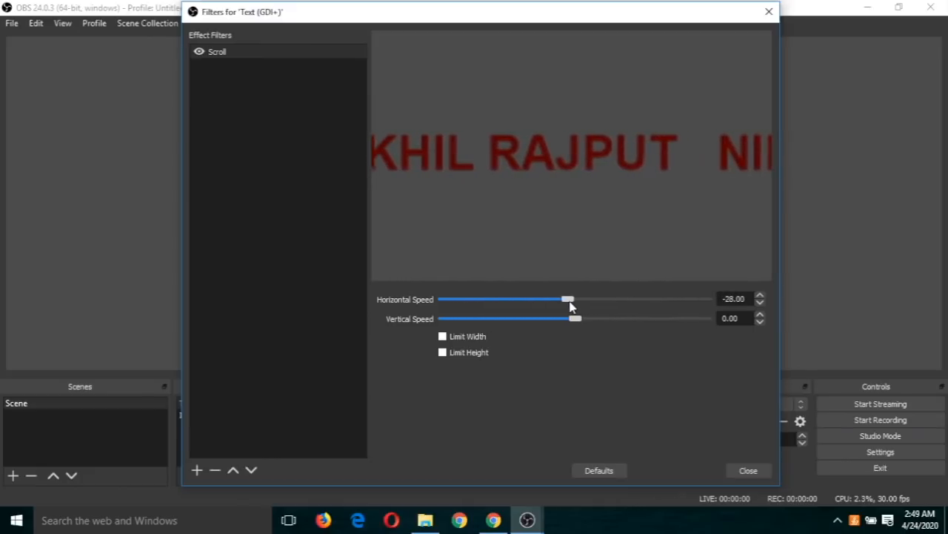
pyautogui.moveTo(570, 299); pyautogui.dragTo(554, 300)
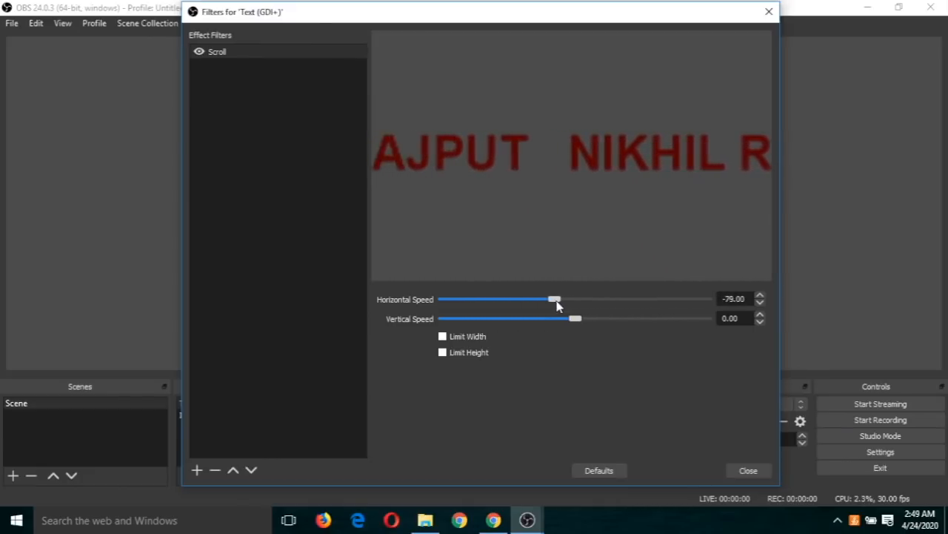
pyautogui.moveTo(554, 299); pyautogui.dragTo(545, 299)
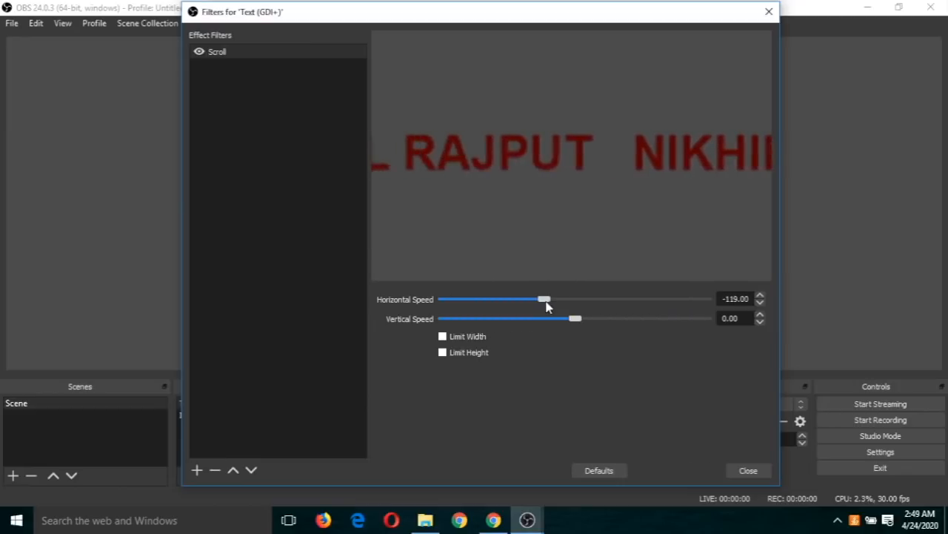
pyautogui.moveTo(546, 300); pyautogui.dragTo(549, 299)
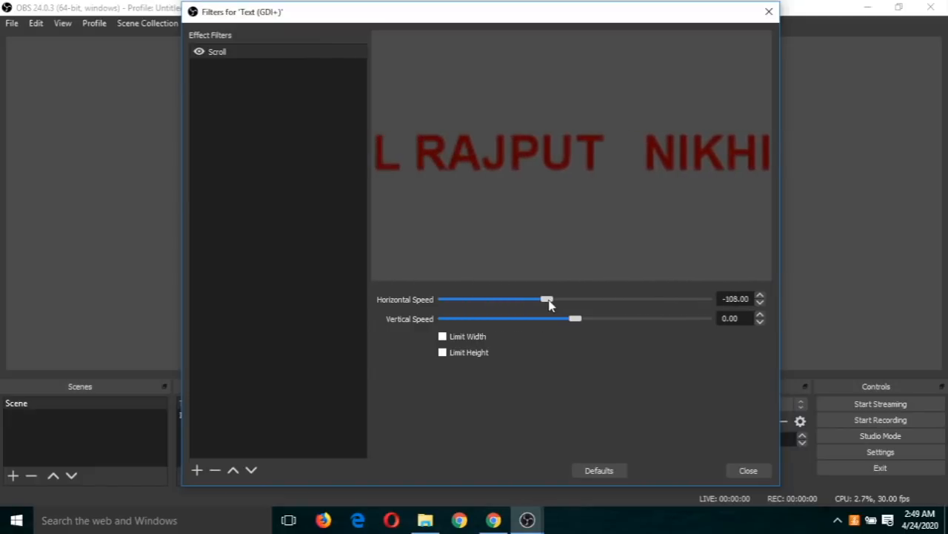
pyautogui.moveTo(547, 299); pyautogui.dragTo(577, 300)
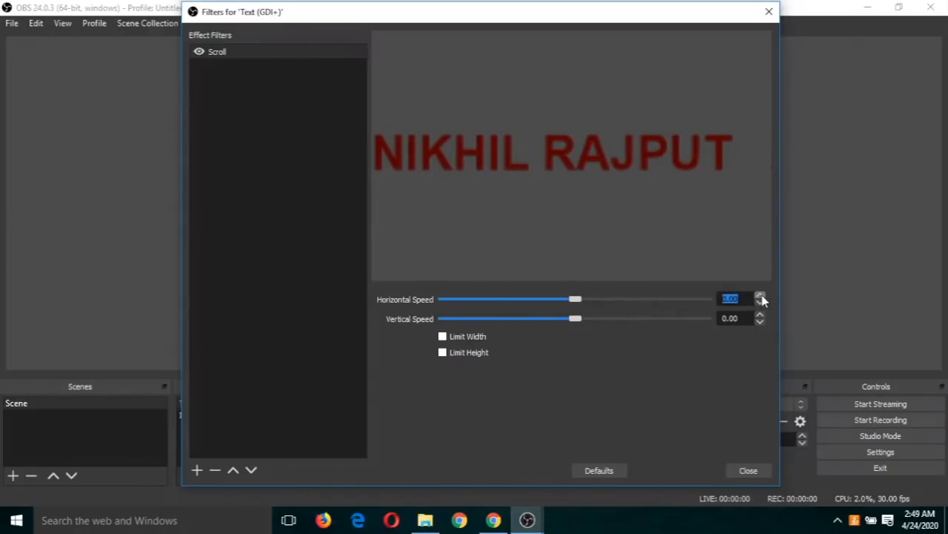
pyautogui.moveTo(734, 310)
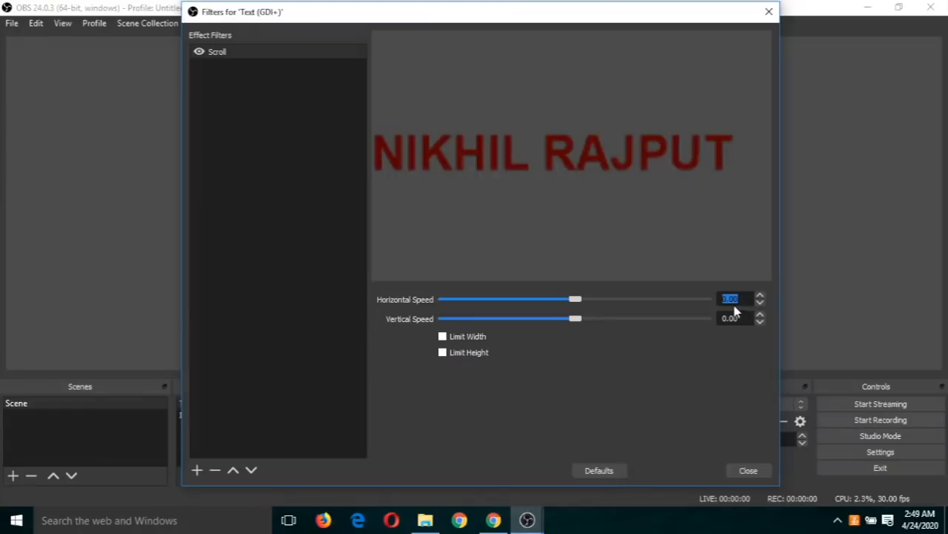
pyautogui.moveTo(645, 181)
pyautogui.write('9')
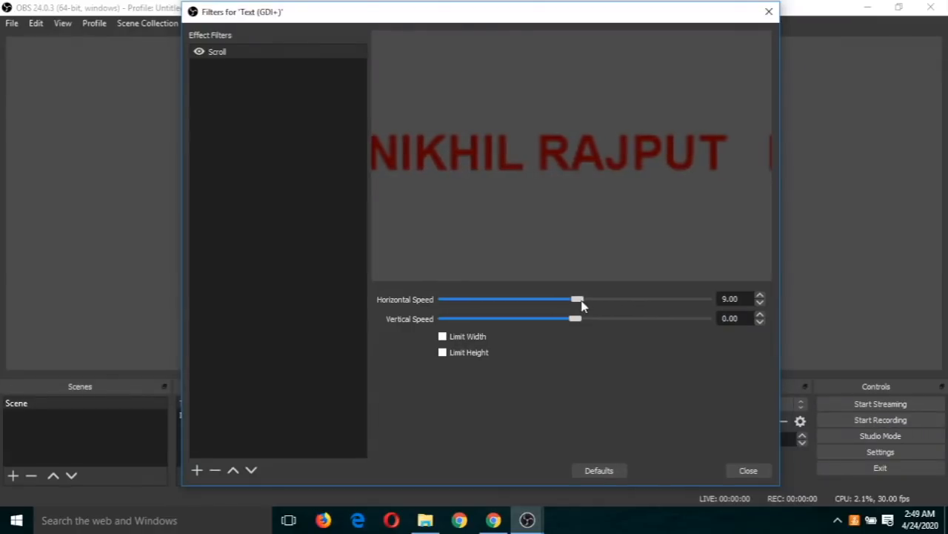
pyautogui.moveTo(578, 299); pyautogui.dragTo(584, 299)
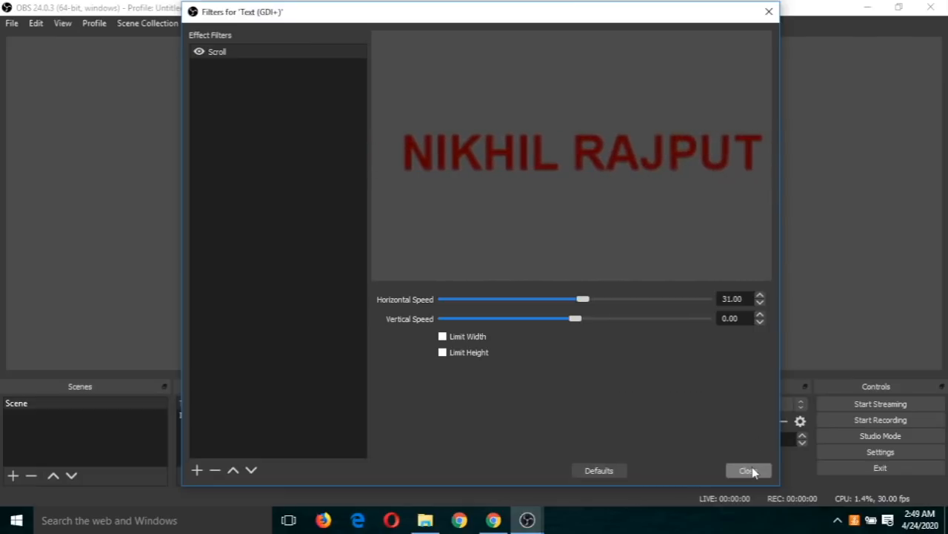
# Close the Filters window and bring up the source types list under Sources
pyautogui.click(747, 470)
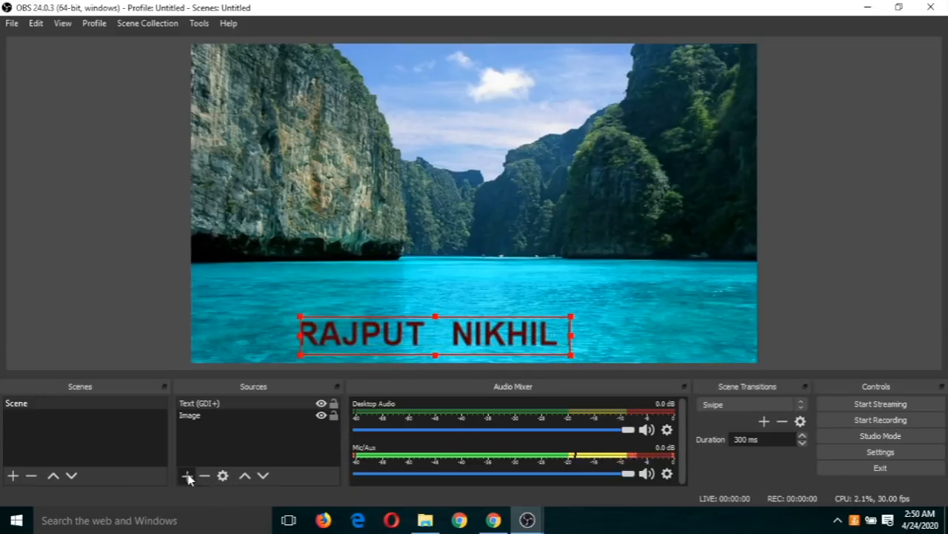
pyautogui.click(187, 474)
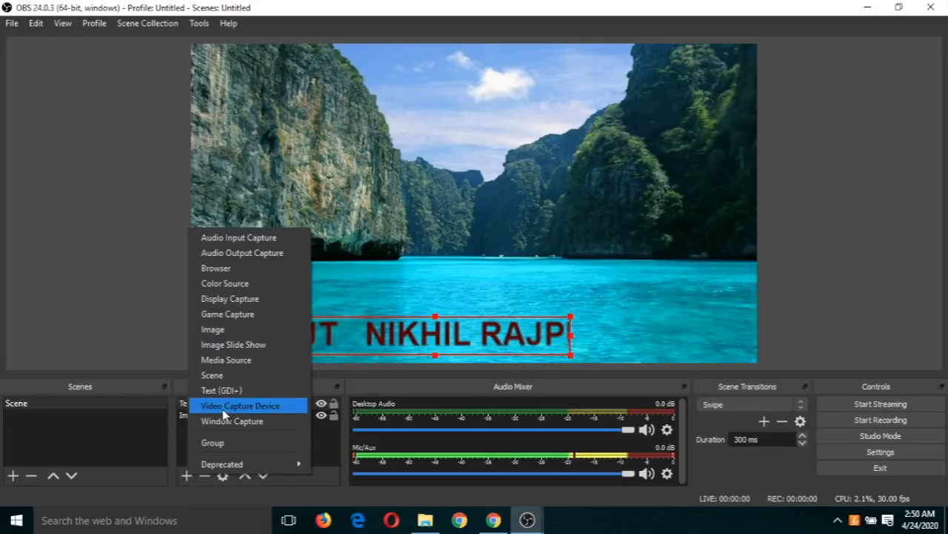
pyautogui.moveTo(697, 298)
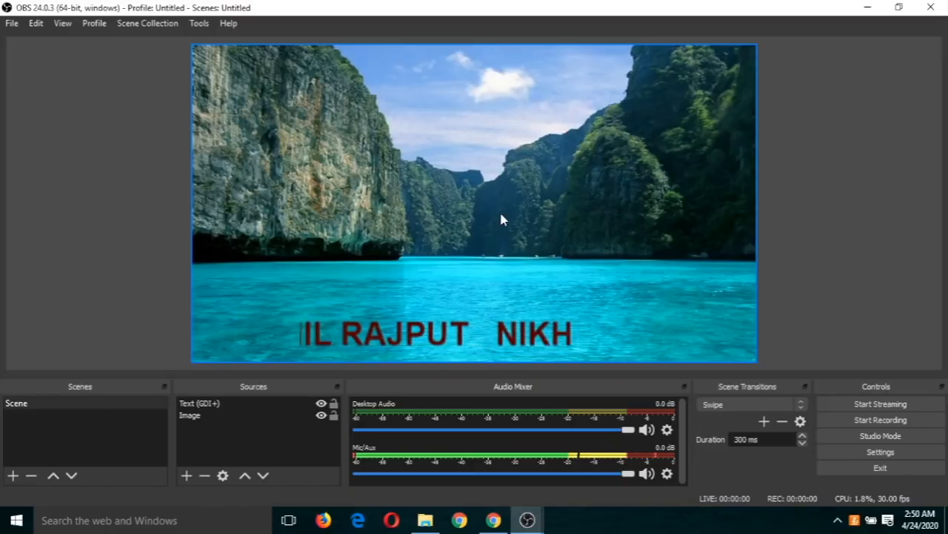
# Bring up the context menu for the source in the preview
pyautogui.rightClick(501, 219)
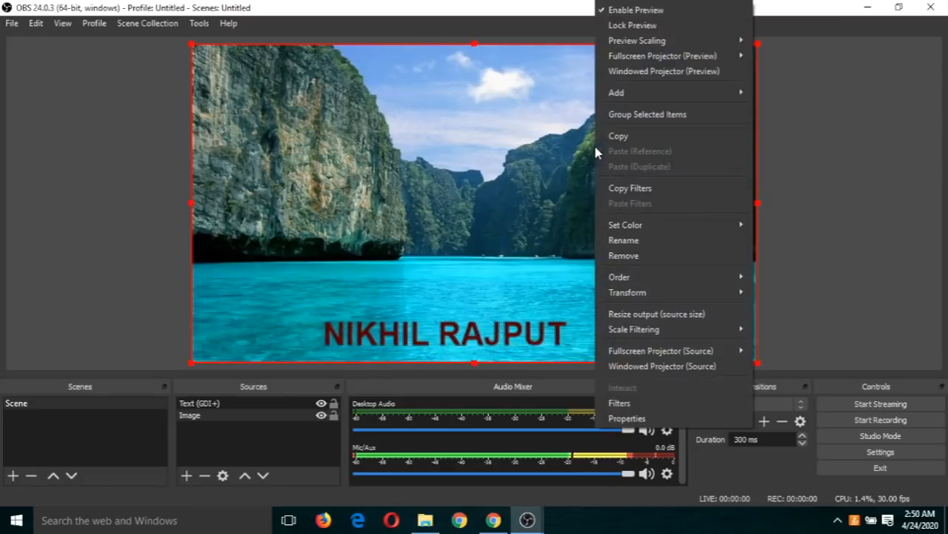
pyautogui.moveTo(619, 403)
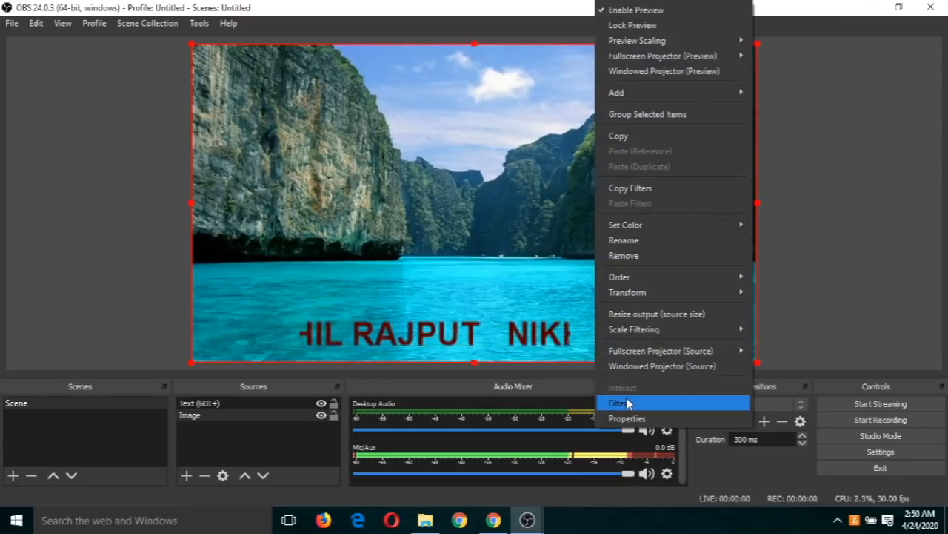